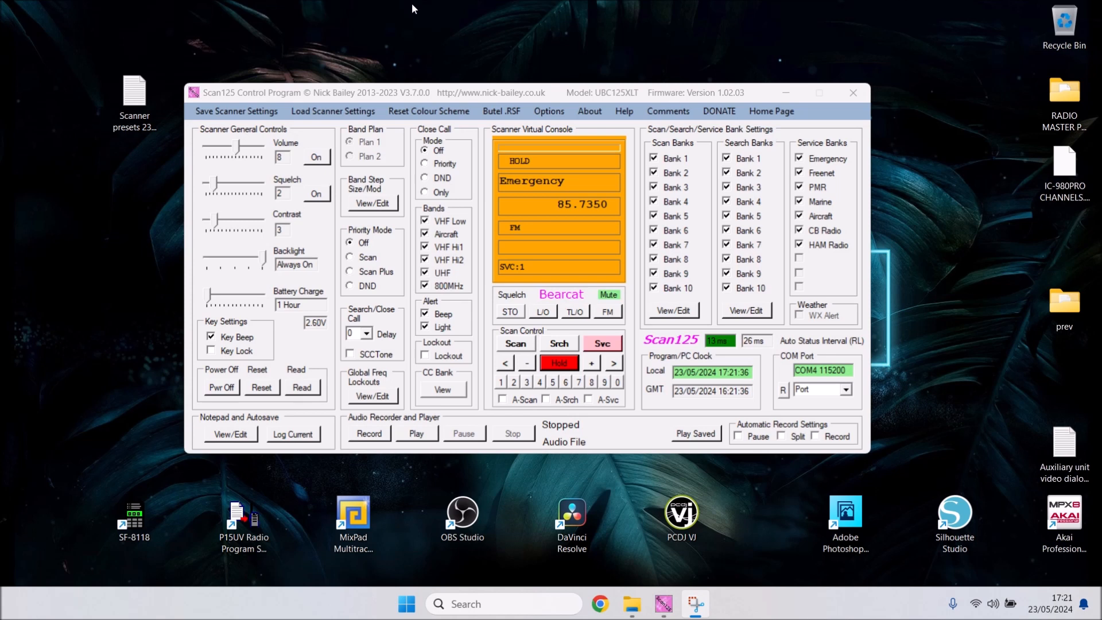
{"action": "mouse_move", "coordinate": [294, 7]}
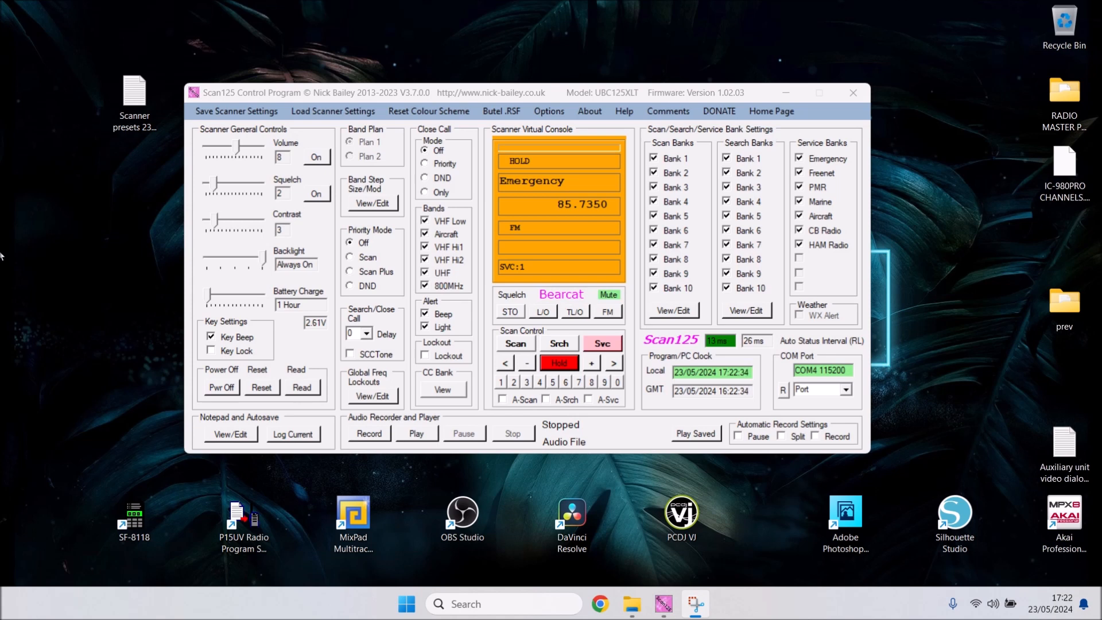
{"action": "mouse_move", "coordinate": [9, 254]}
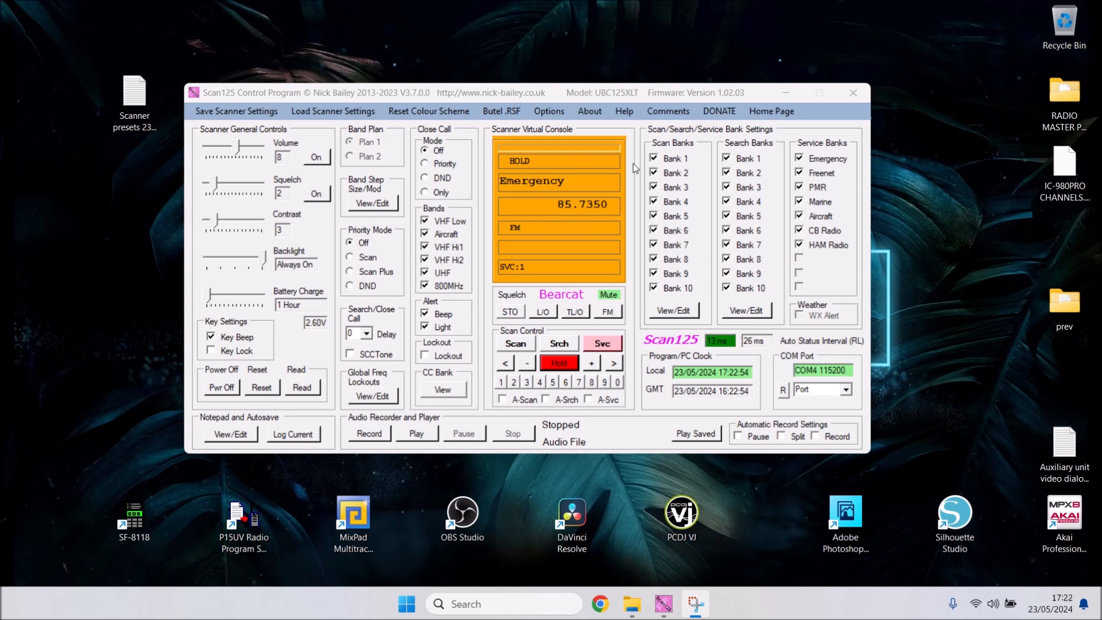
{"action": "mouse_move", "coordinate": [670, 143]}
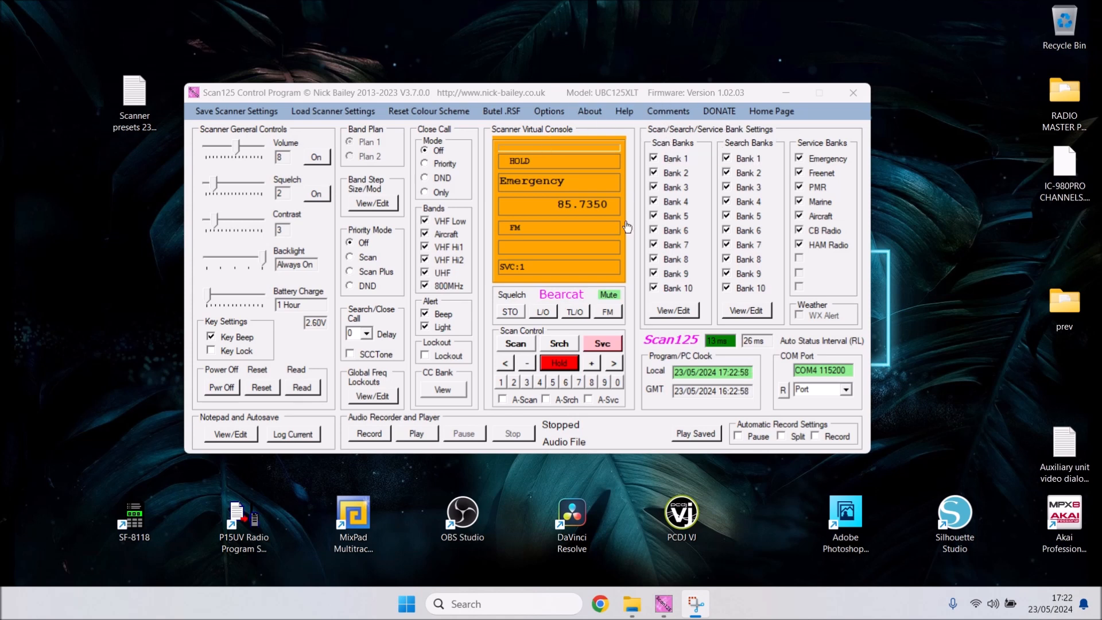
{"action": "mouse_move", "coordinate": [660, 133]}
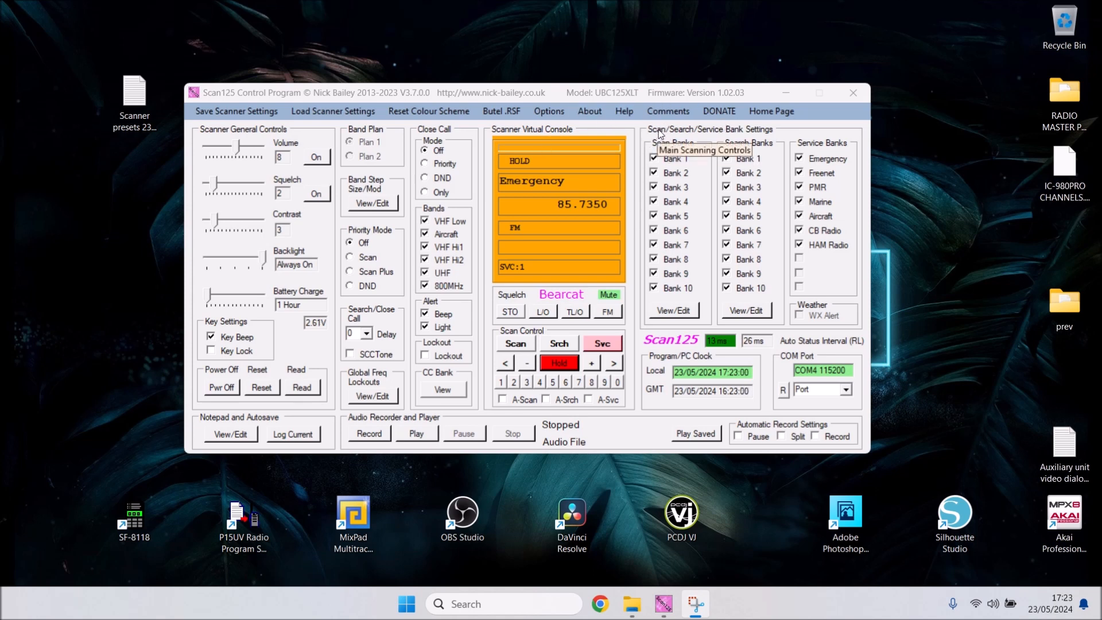
{"action": "mouse_move", "coordinate": [743, 127]}
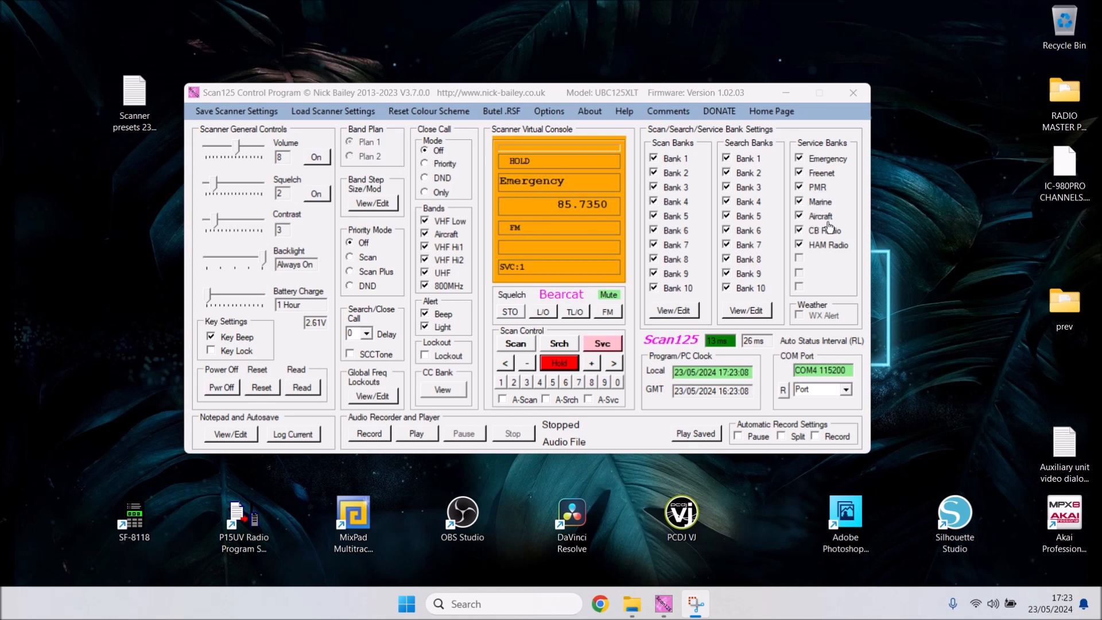
{"action": "mouse_move", "coordinate": [828, 260]}
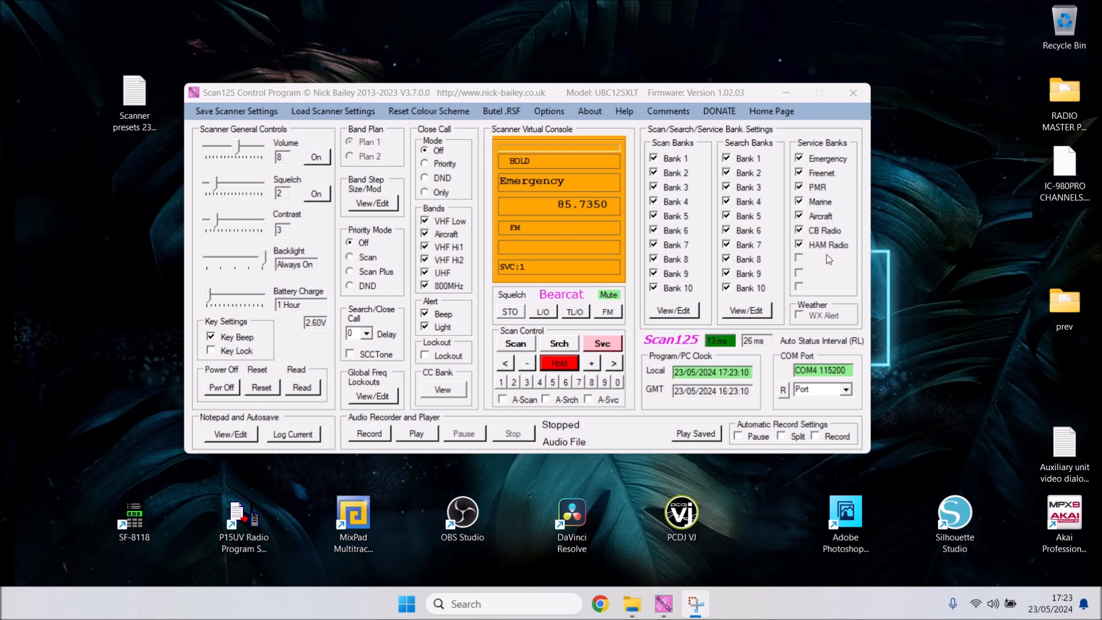
{"action": "mouse_move", "coordinate": [828, 260]}
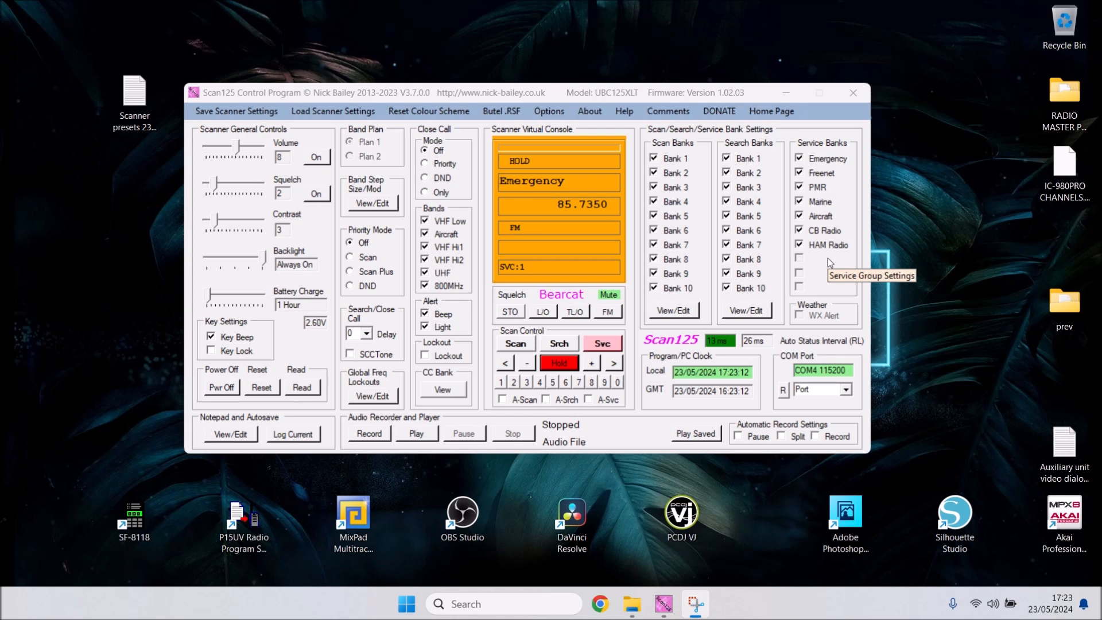
{"action": "mouse_move", "coordinate": [732, 150]}
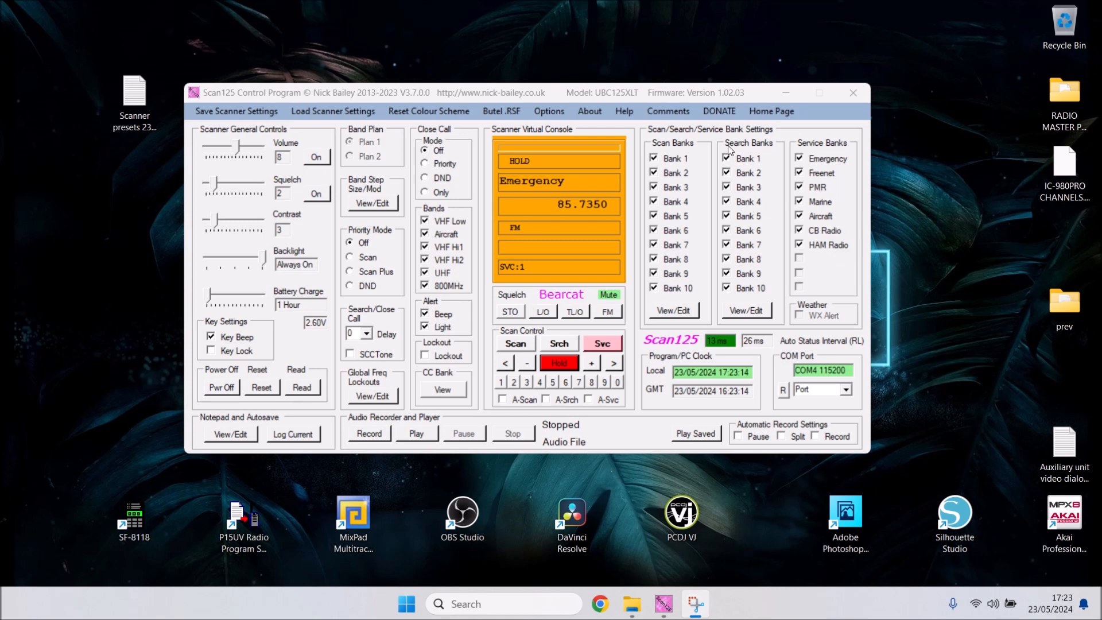
{"action": "mouse_move", "coordinate": [738, 167]}
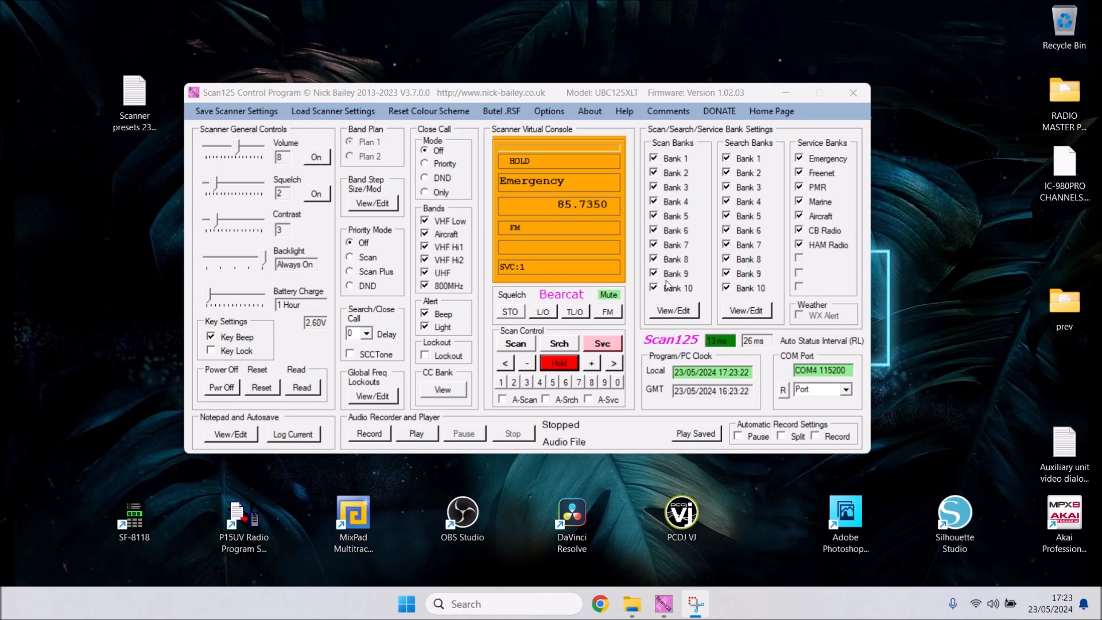
{"action": "mouse_move", "coordinate": [667, 285]}
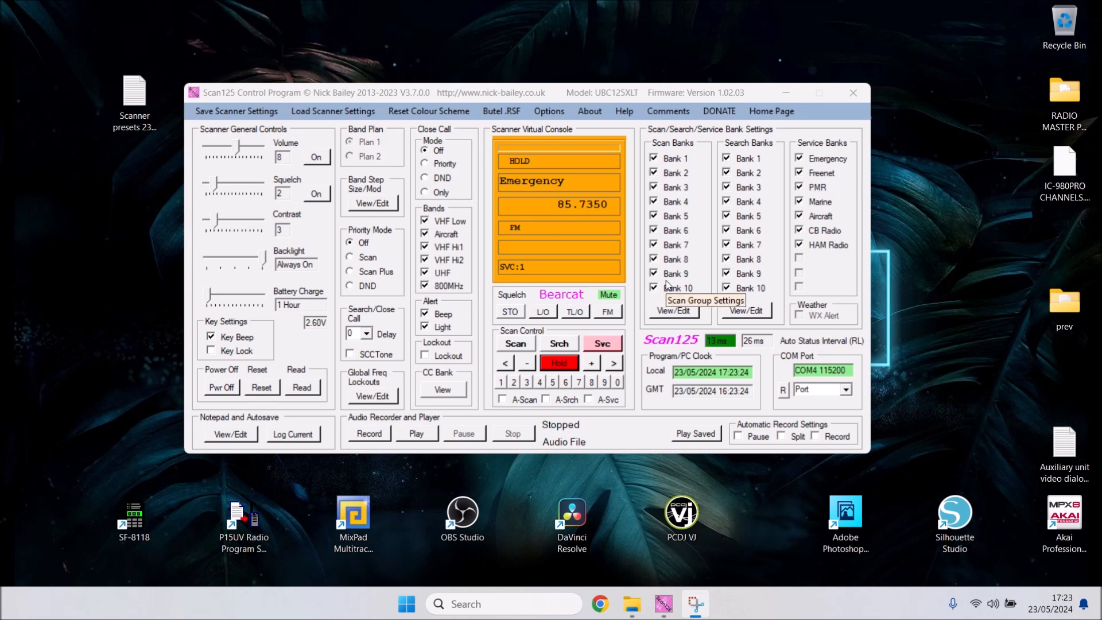
{"action": "mouse_move", "coordinate": [667, 288]}
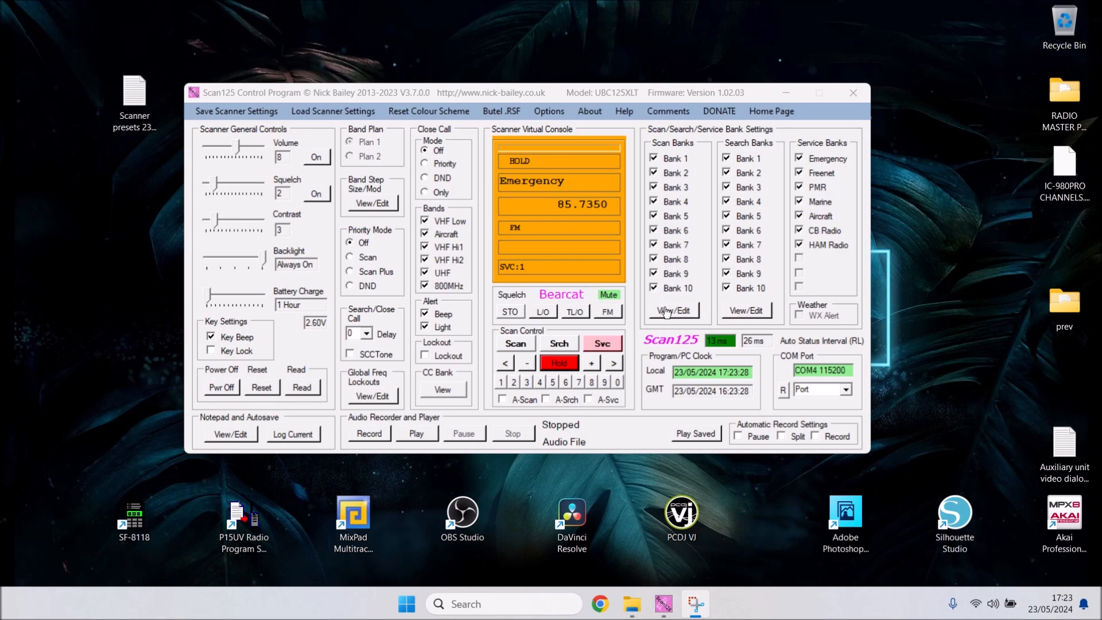
- Open the Scan Channels editor showing Bank 1 channels 001–025 via View/Edit
{"action": "left_click", "coordinate": [673, 310]}
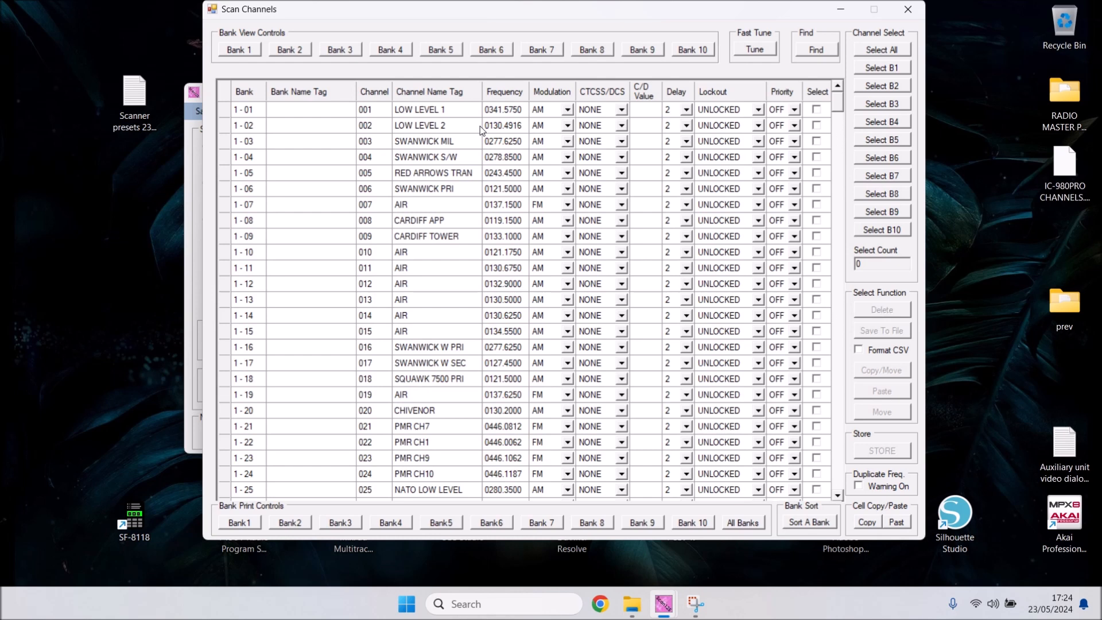
{"action": "mouse_move", "coordinate": [251, 93]}
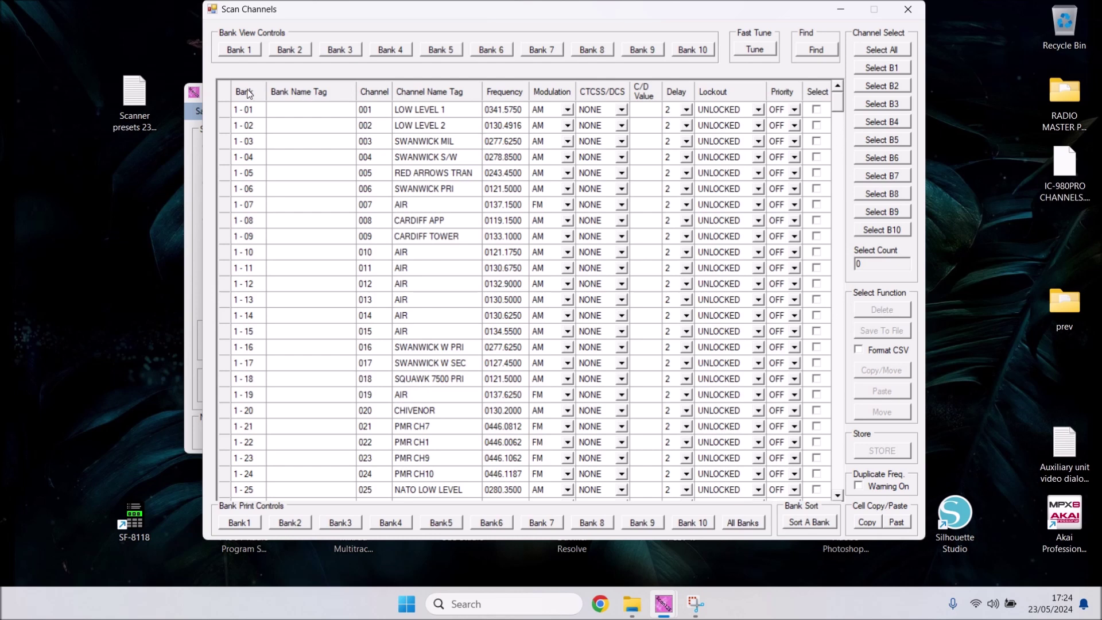
{"action": "mouse_move", "coordinate": [263, 118]}
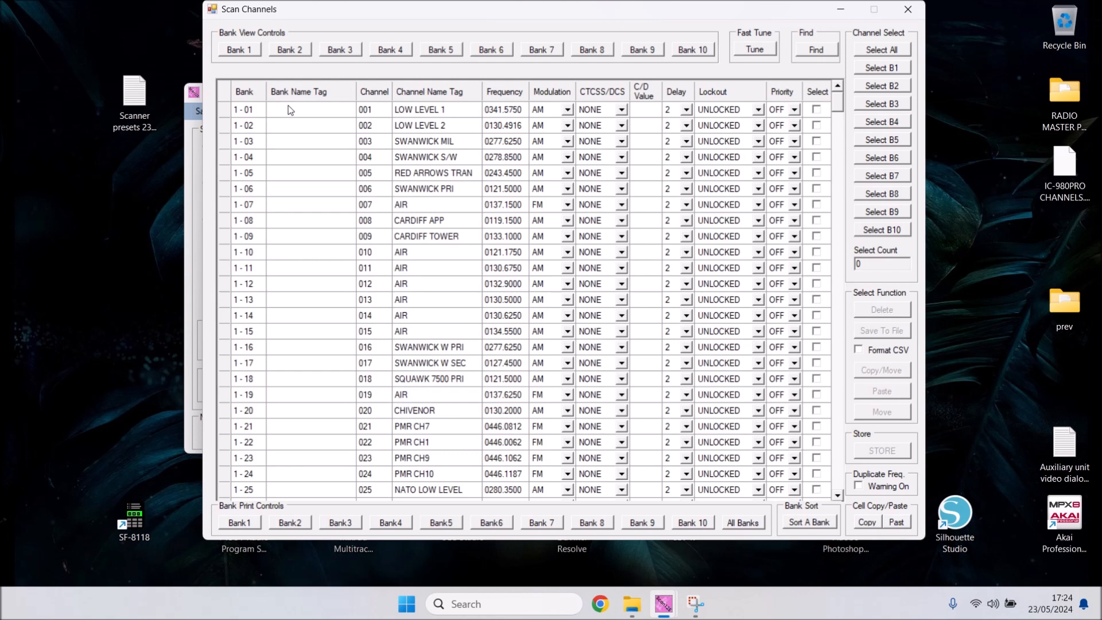
{"action": "mouse_move", "coordinate": [280, 109]}
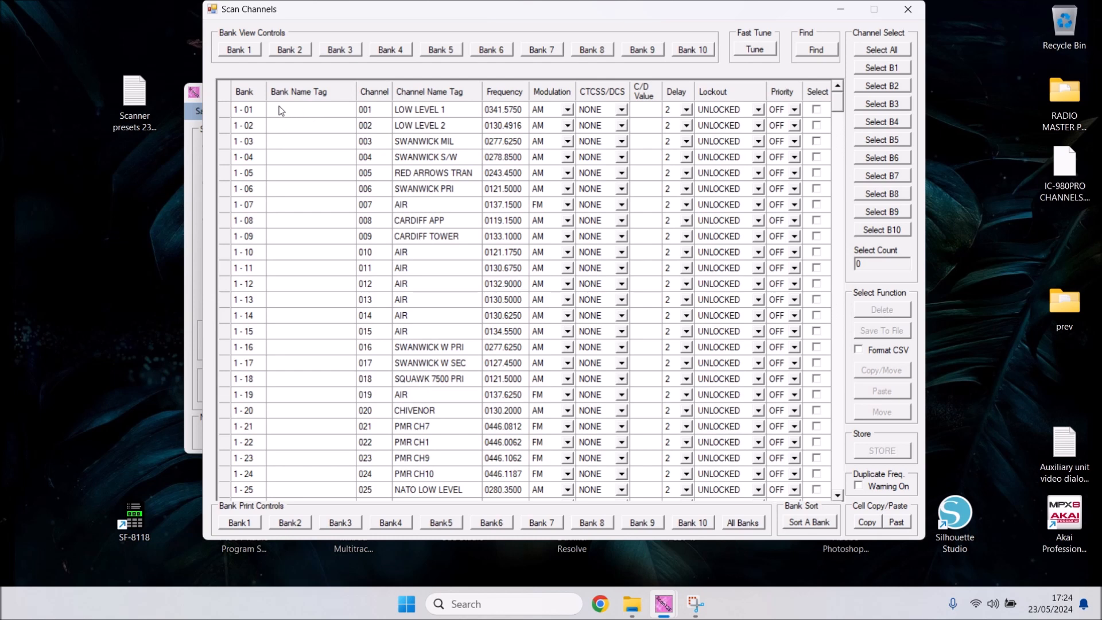
{"action": "mouse_move", "coordinate": [243, 410]}
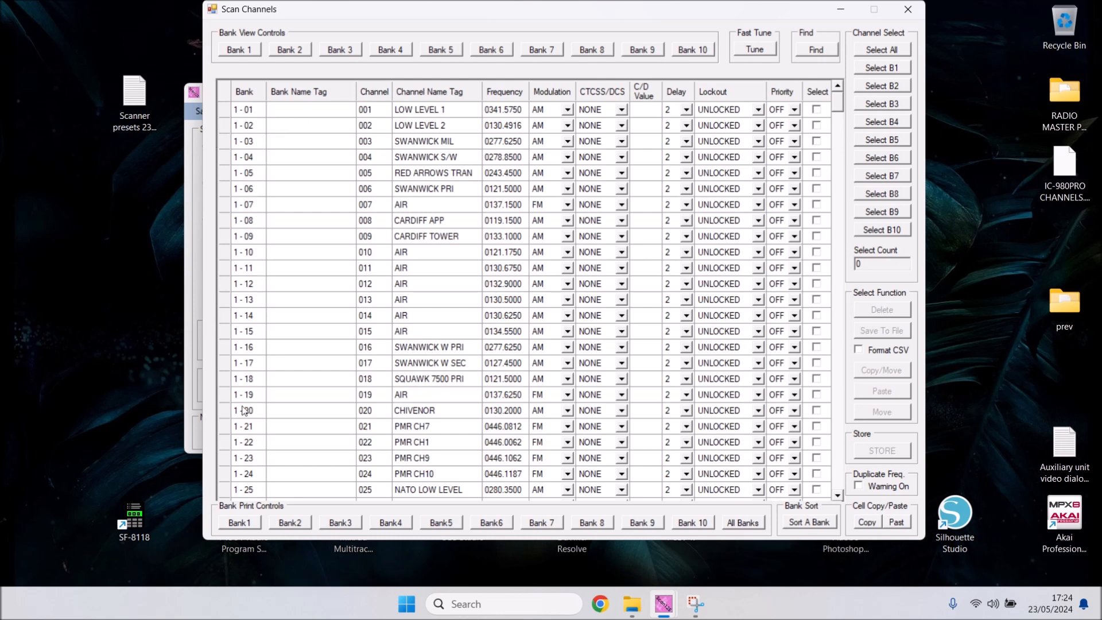
{"action": "mouse_move", "coordinate": [289, 105]}
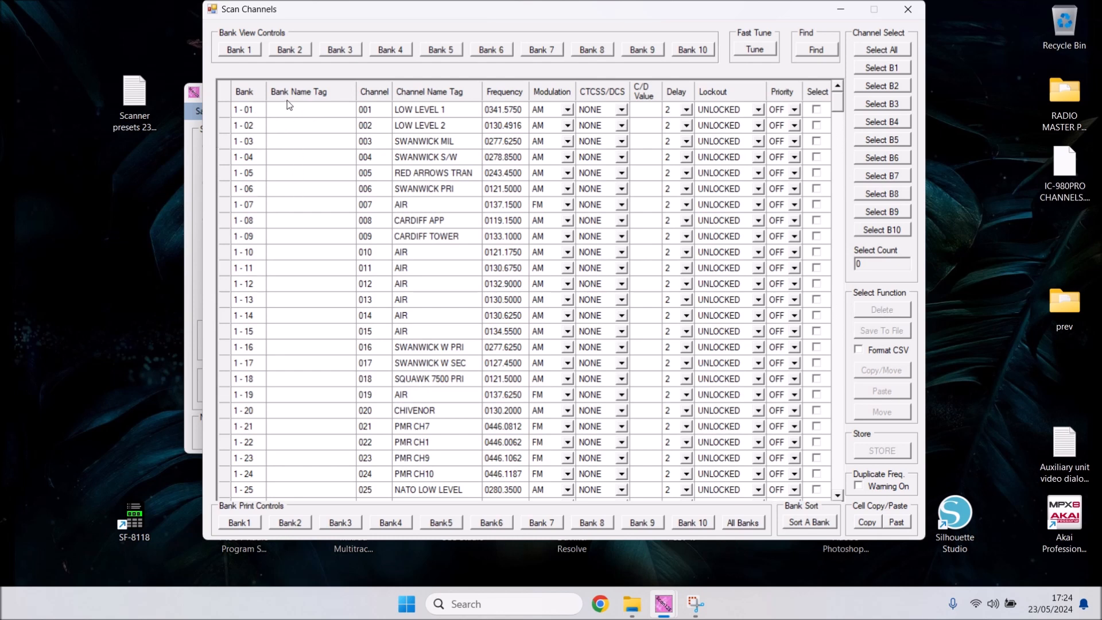
{"action": "mouse_move", "coordinate": [292, 119]}
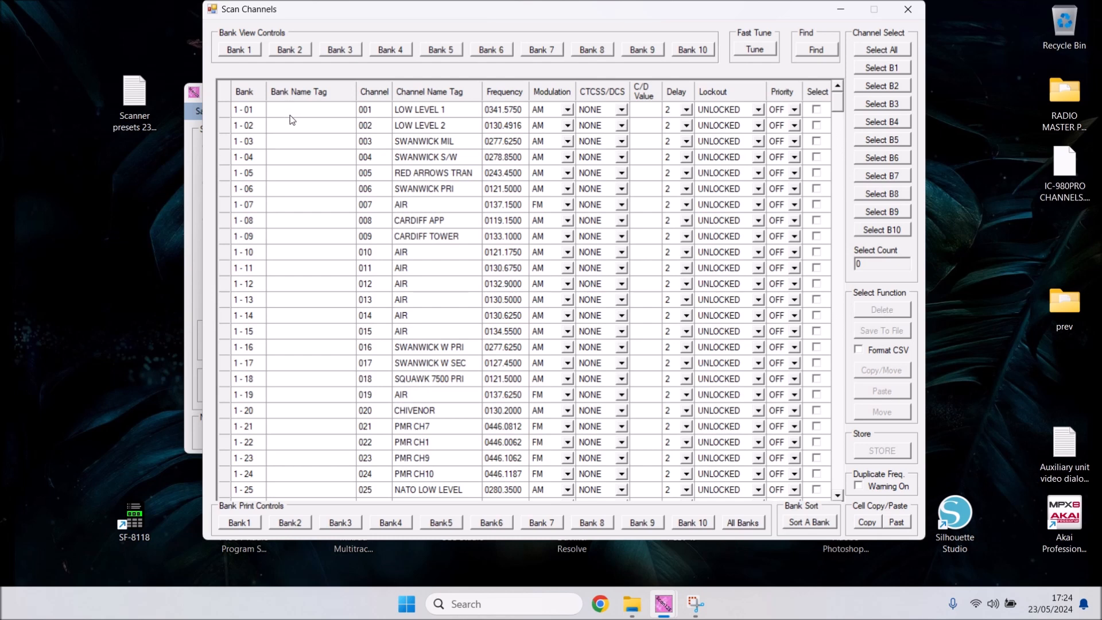
{"action": "mouse_move", "coordinate": [354, 85]}
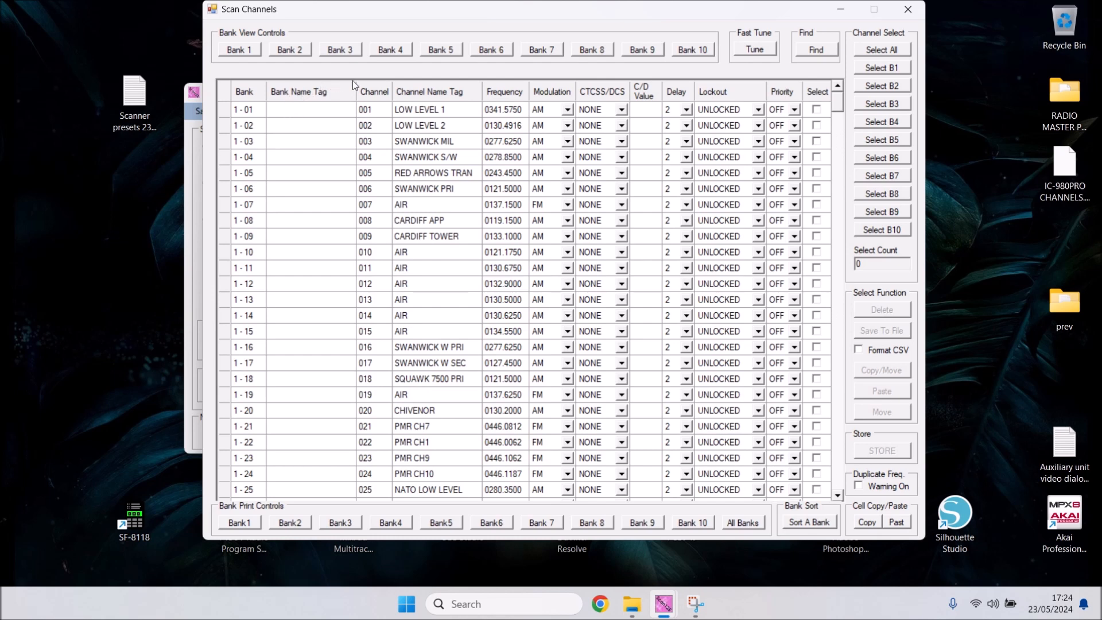
{"action": "mouse_move", "coordinate": [375, 207]}
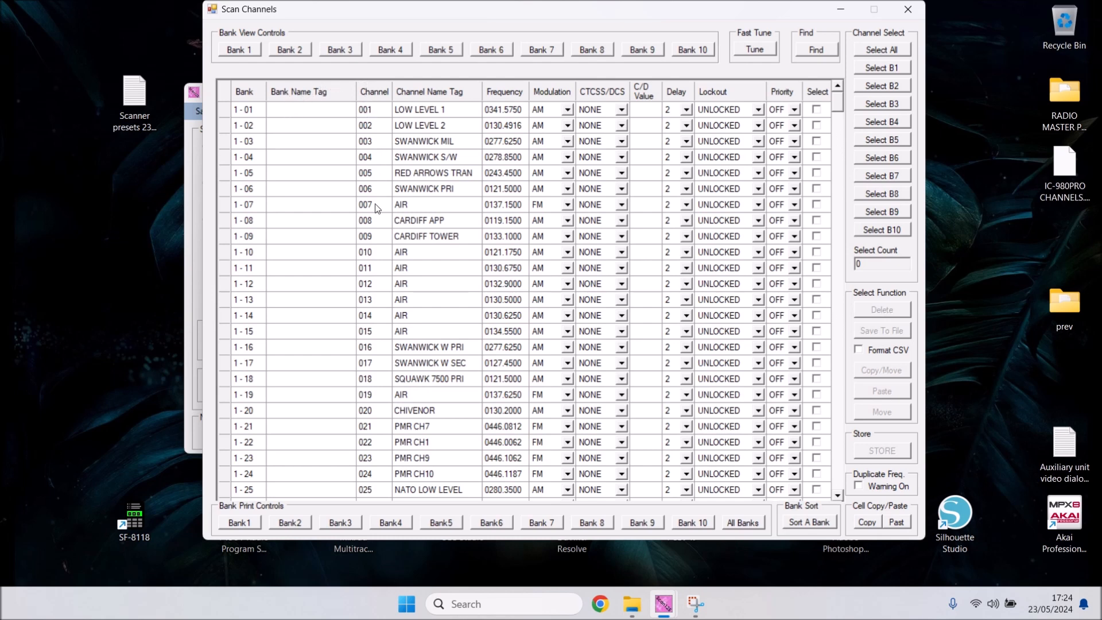
{"action": "mouse_move", "coordinate": [371, 150]}
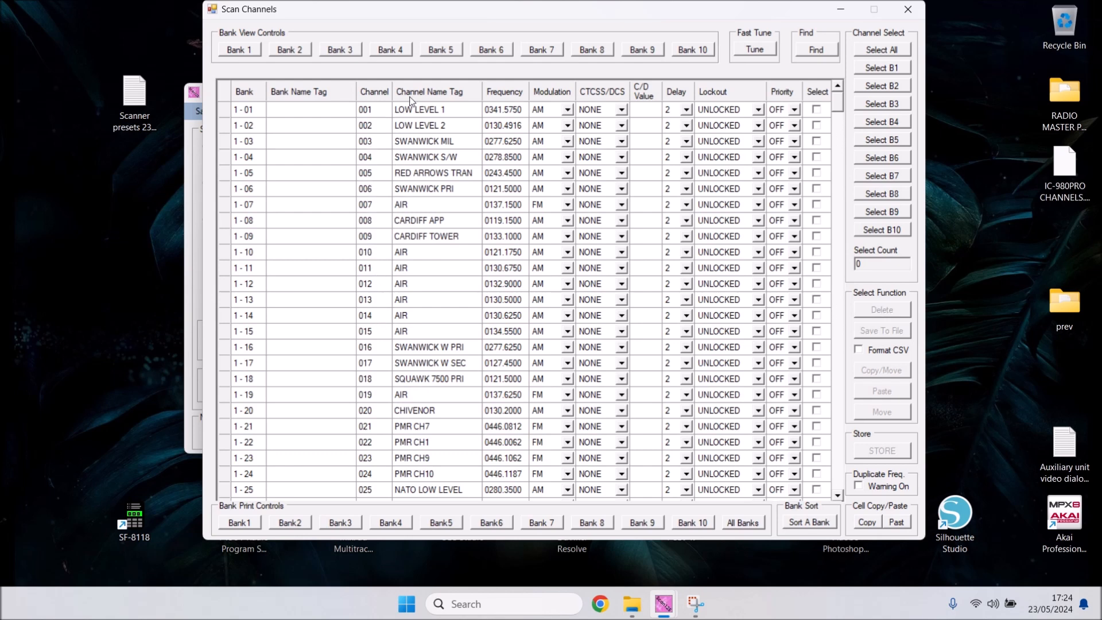
{"action": "mouse_move", "coordinate": [464, 113]}
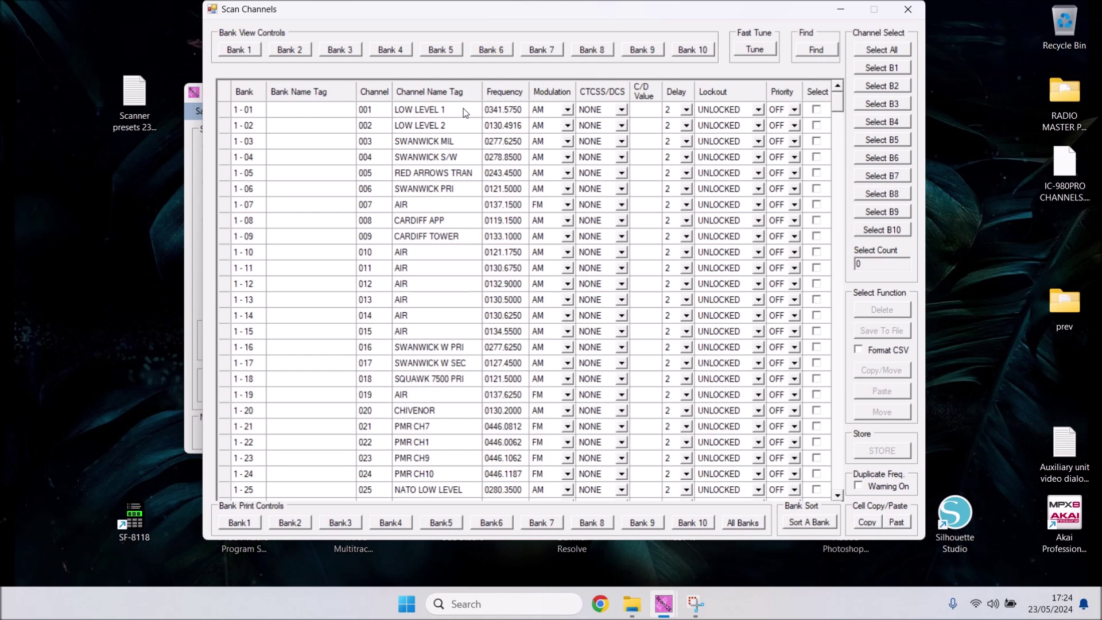
{"action": "double_click", "coordinate": [420, 109]}
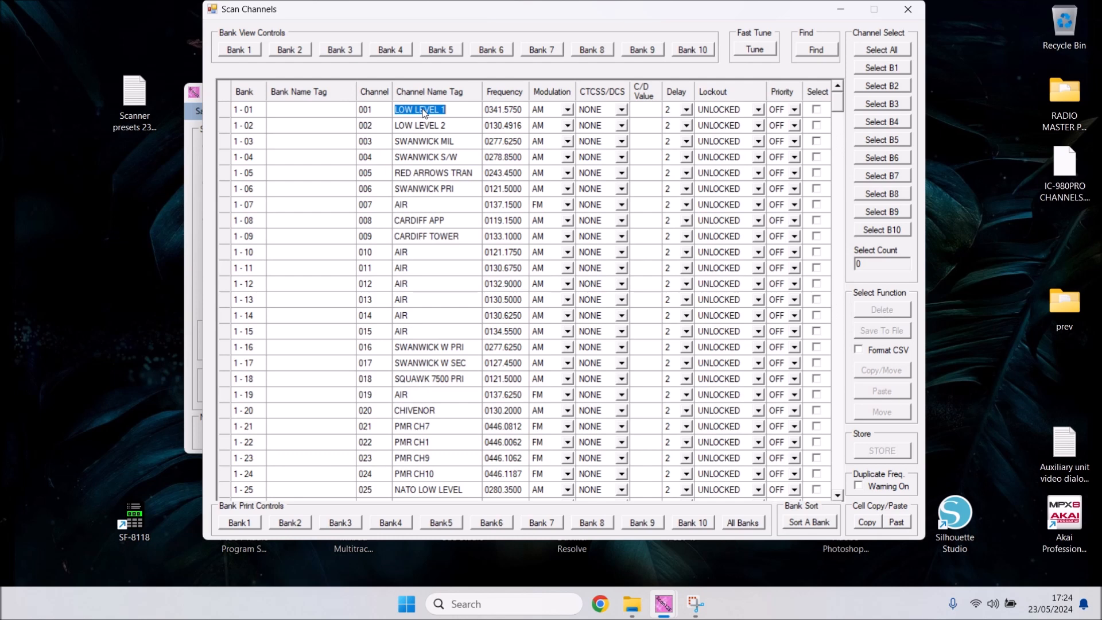
{"action": "mouse_move", "coordinate": [492, 115]}
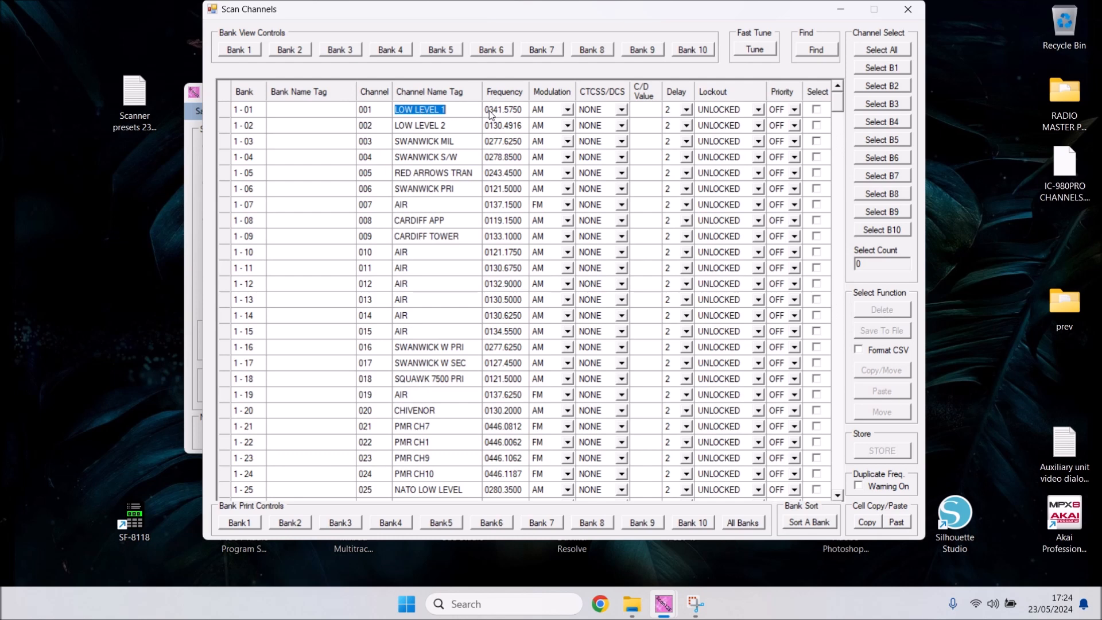
{"action": "mouse_move", "coordinate": [509, 116]}
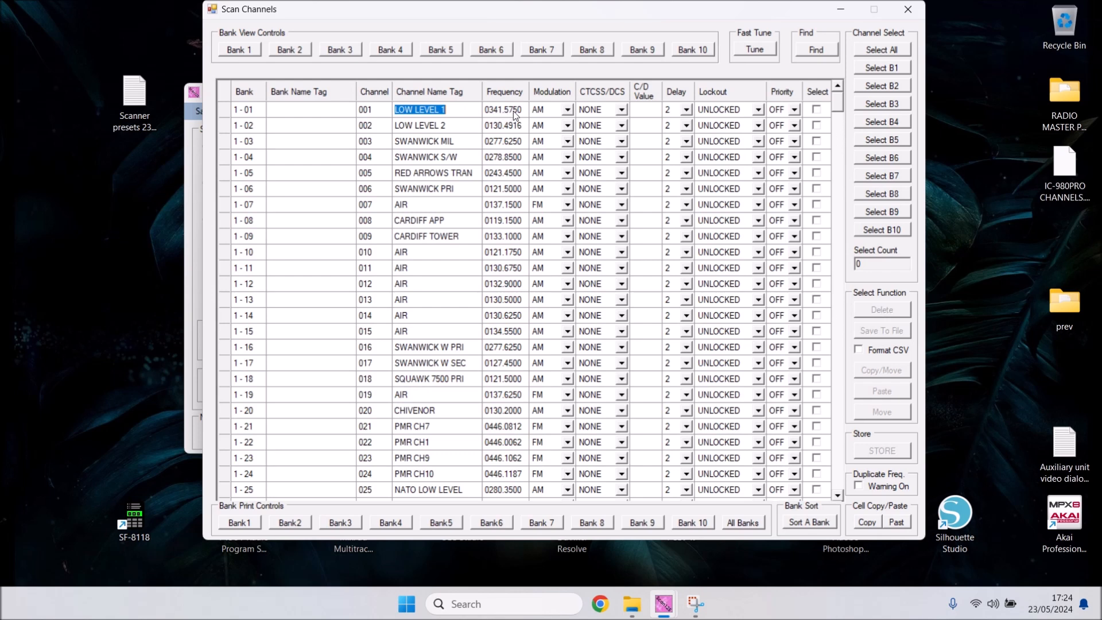
{"action": "mouse_move", "coordinate": [493, 121]}
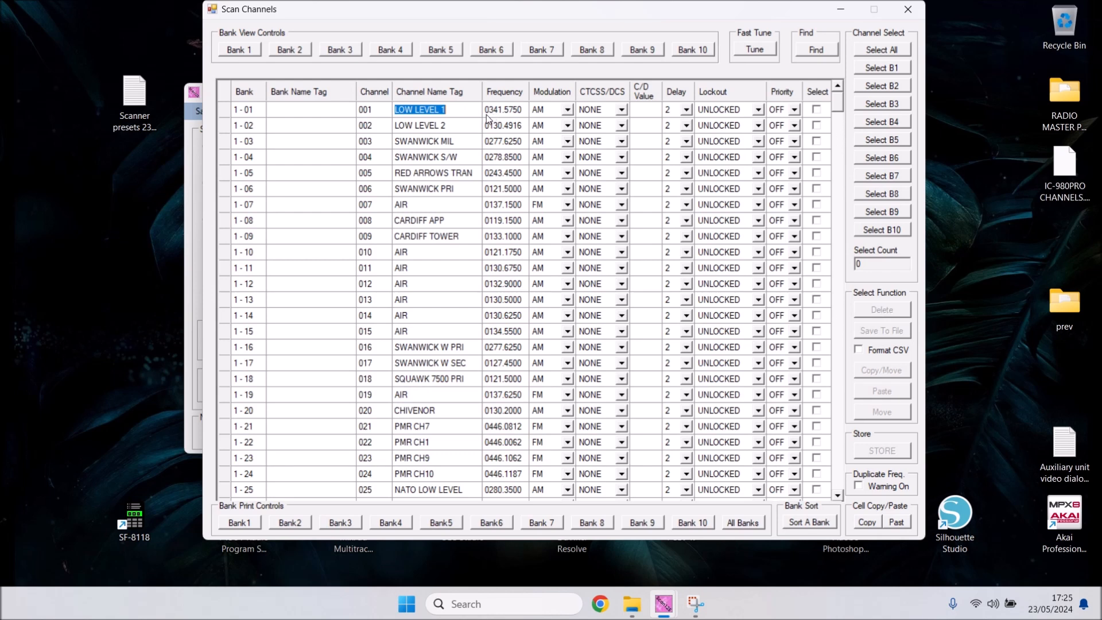
- Sort the channel list by Channel Name Tag, bringing blank locked 0000.0000 channels first
{"action": "left_click", "coordinate": [503, 109]}
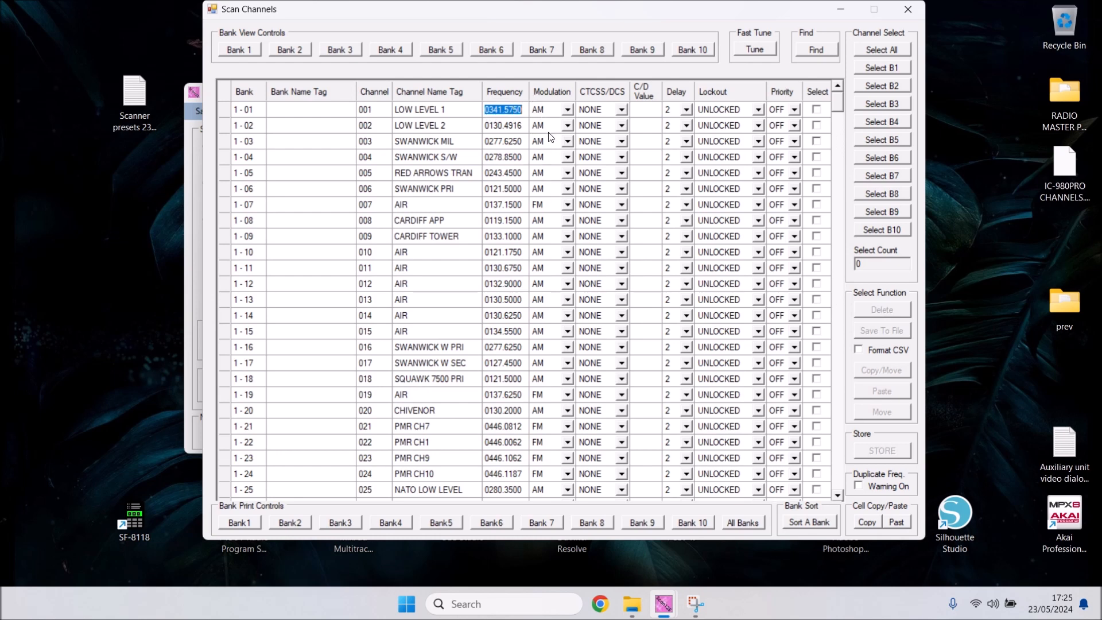
{"action": "mouse_move", "coordinate": [609, 92]}
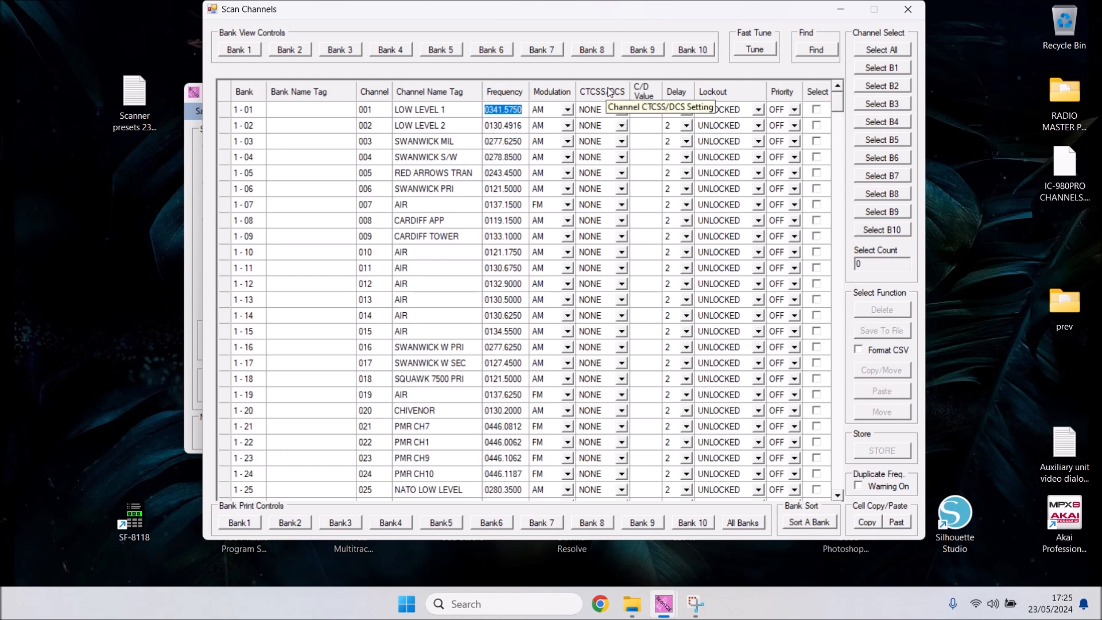
{"action": "mouse_move", "coordinate": [591, 105]}
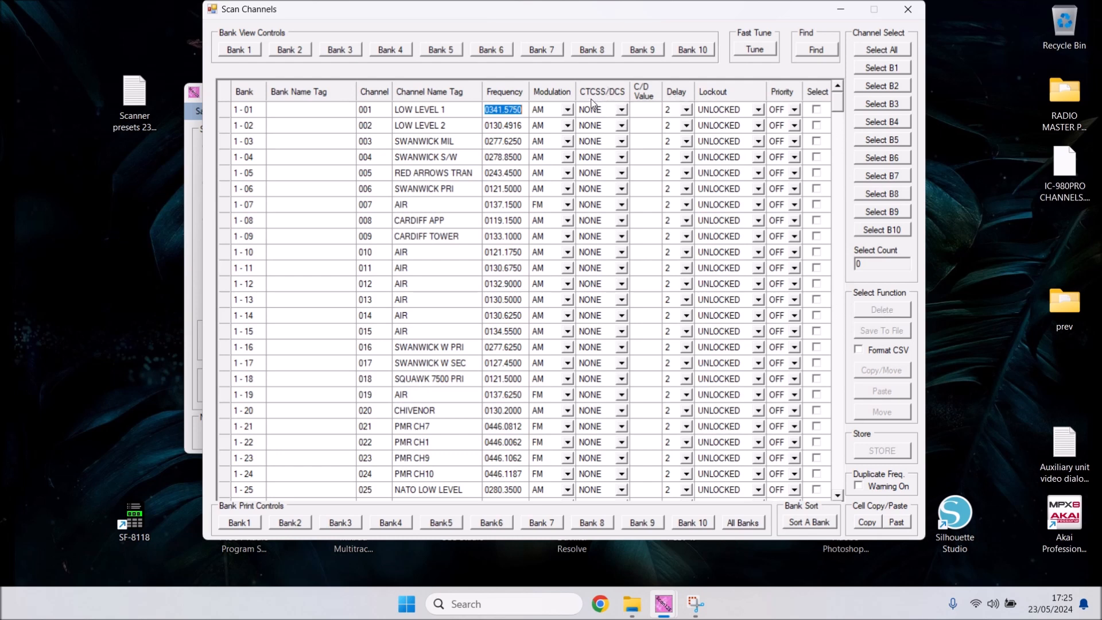
{"action": "mouse_move", "coordinate": [607, 188]}
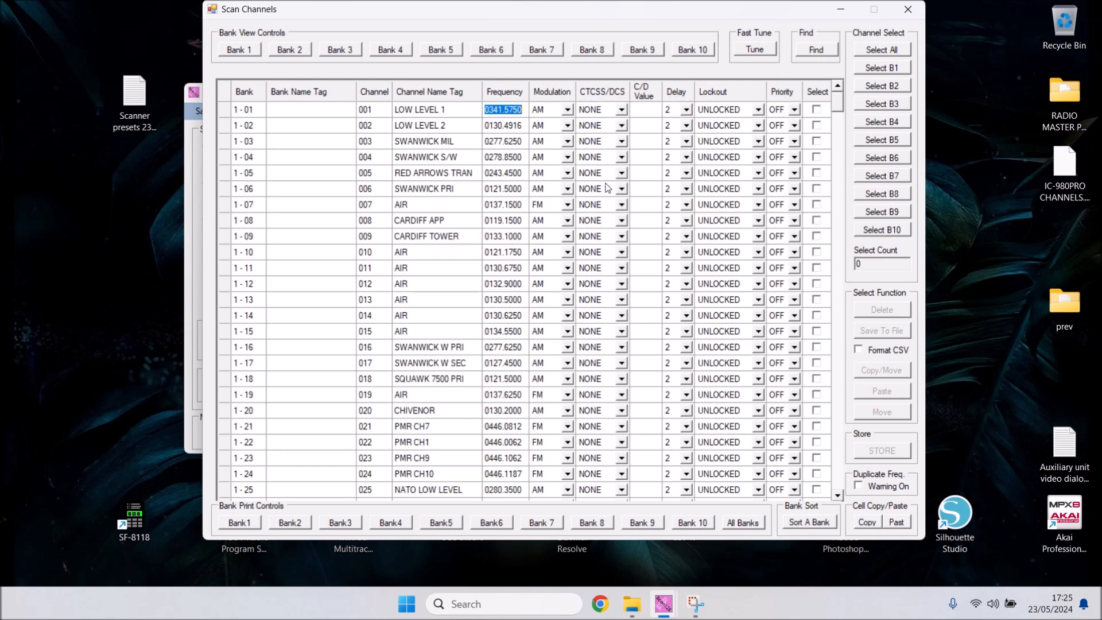
{"action": "mouse_move", "coordinate": [646, 125]}
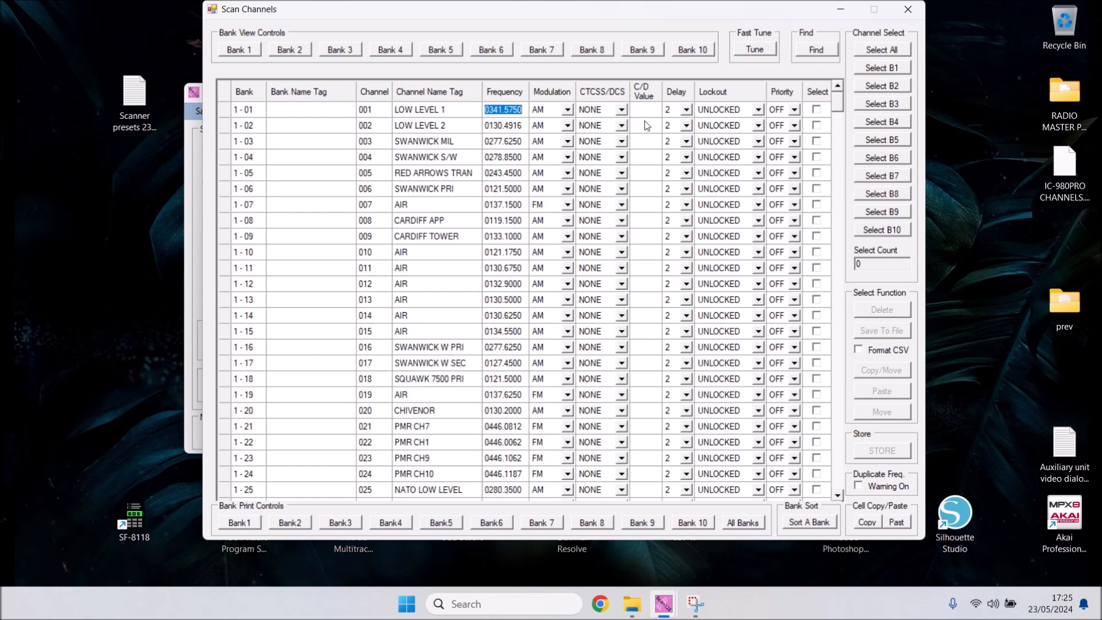
{"action": "mouse_move", "coordinate": [655, 232]}
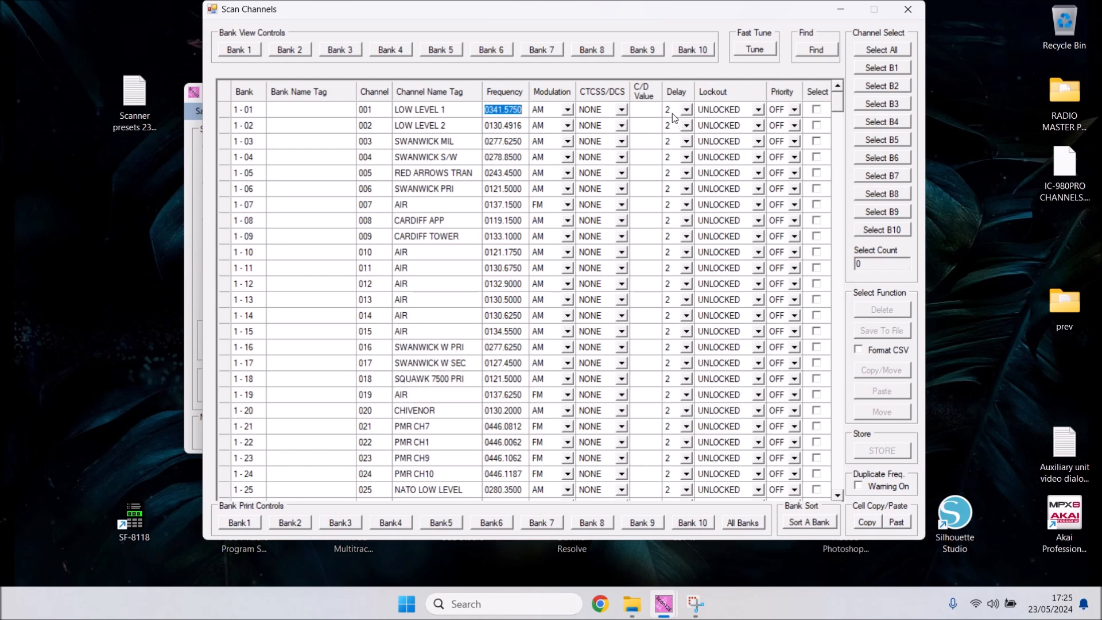
{"action": "mouse_move", "coordinate": [682, 128]}
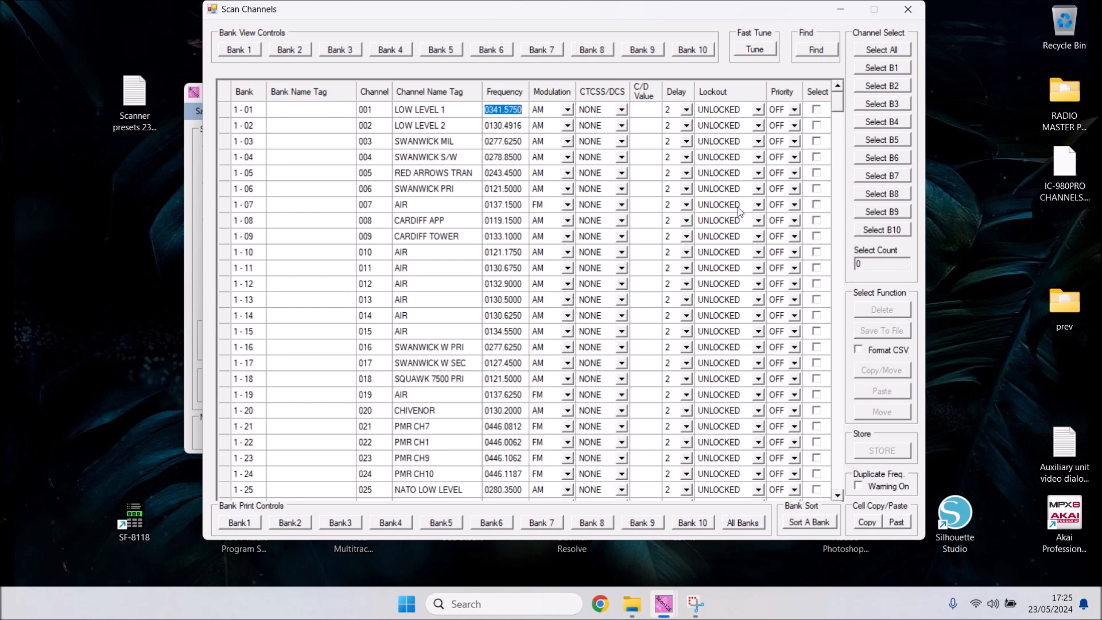
{"action": "mouse_move", "coordinate": [795, 102]}
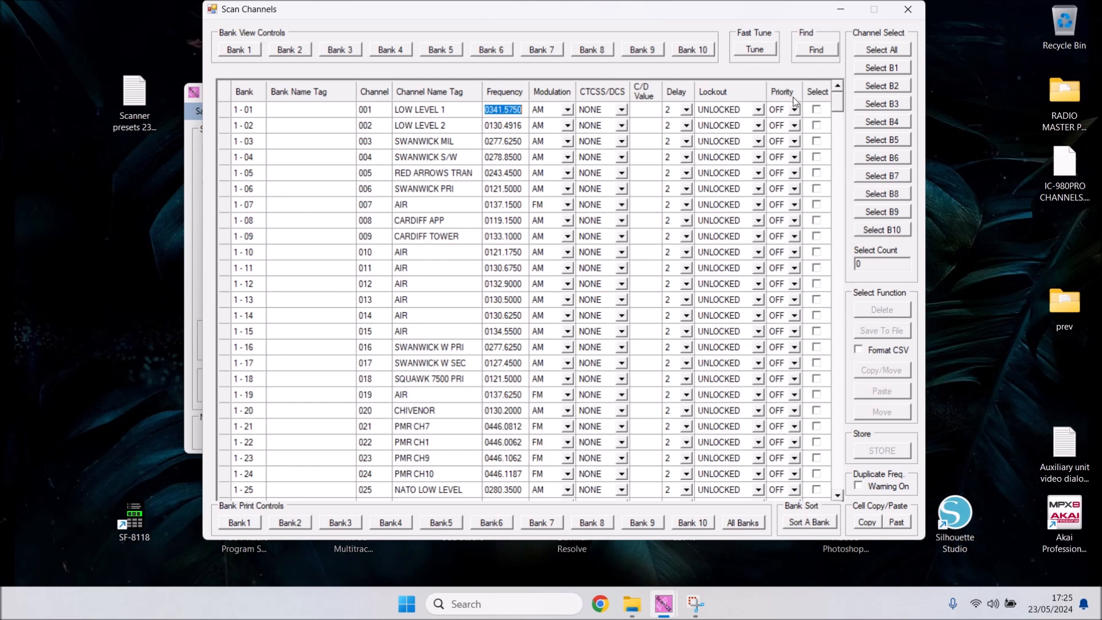
{"action": "mouse_move", "coordinate": [834, 126]}
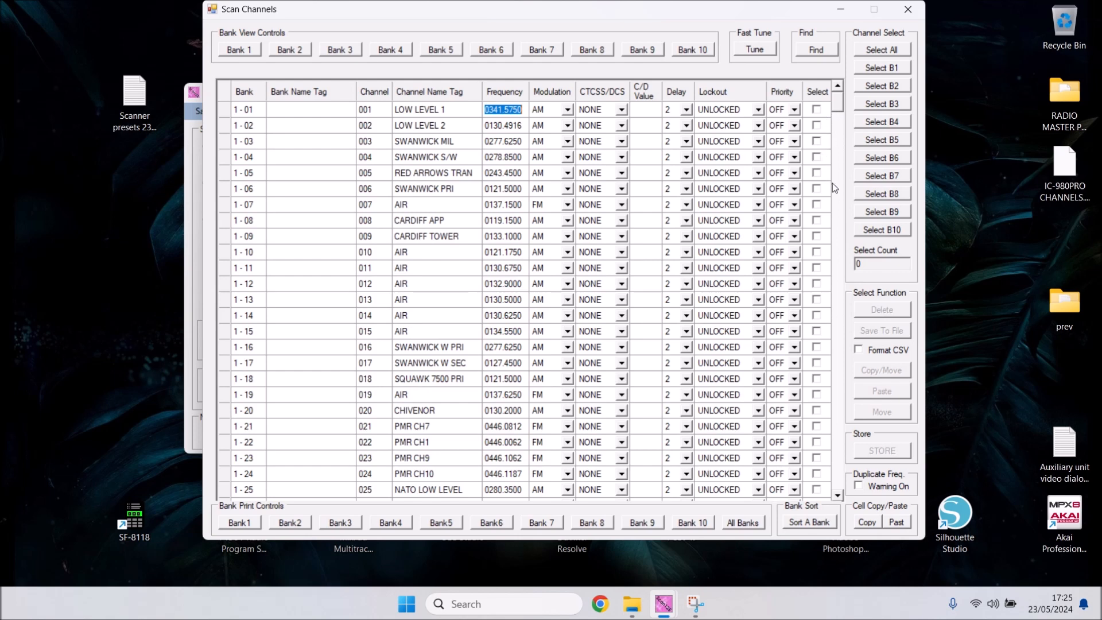
{"action": "mouse_move", "coordinate": [437, 111]}
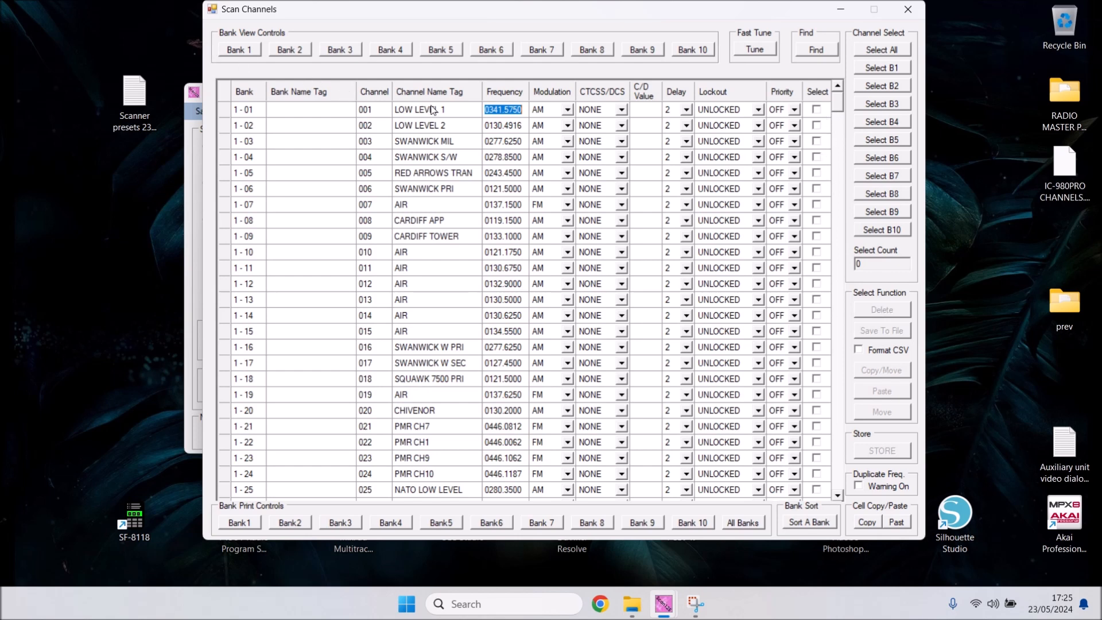
{"action": "left_click", "coordinate": [432, 109]}
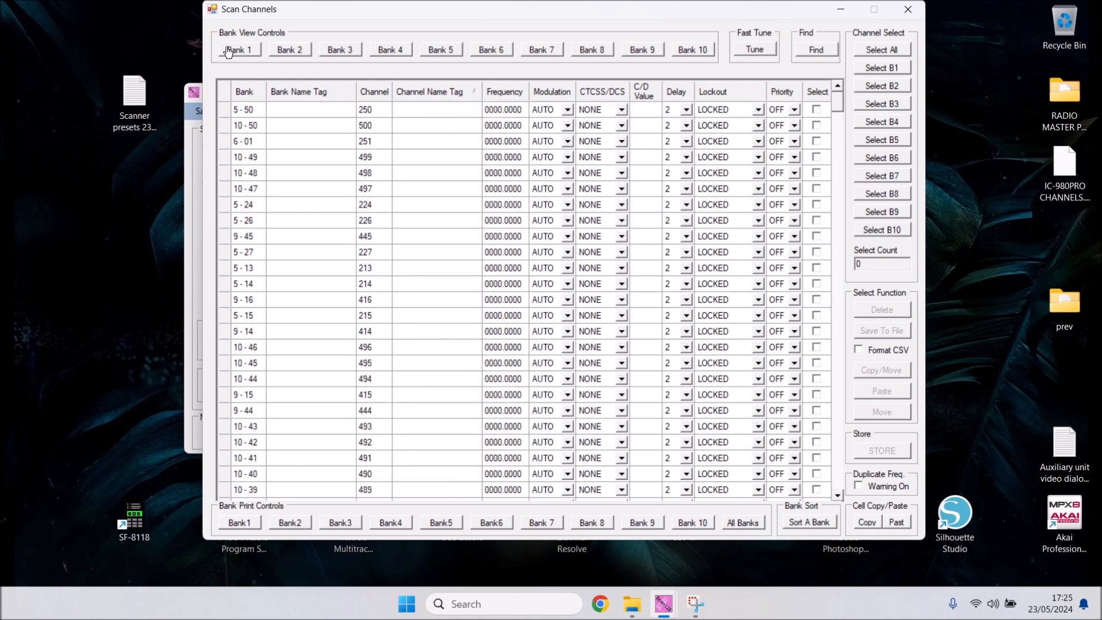
- Close the Scan Channels editor, returning to the console on LOW LEVEL 1 at 341.5750
{"action": "left_click", "coordinate": [239, 50]}
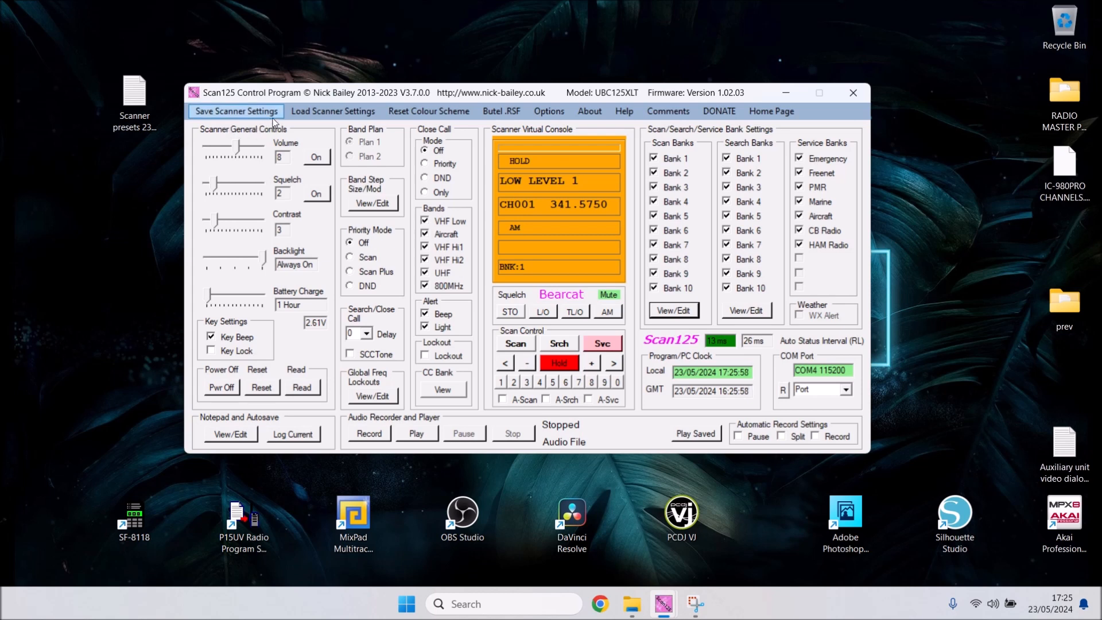
{"action": "mouse_move", "coordinate": [334, 110]}
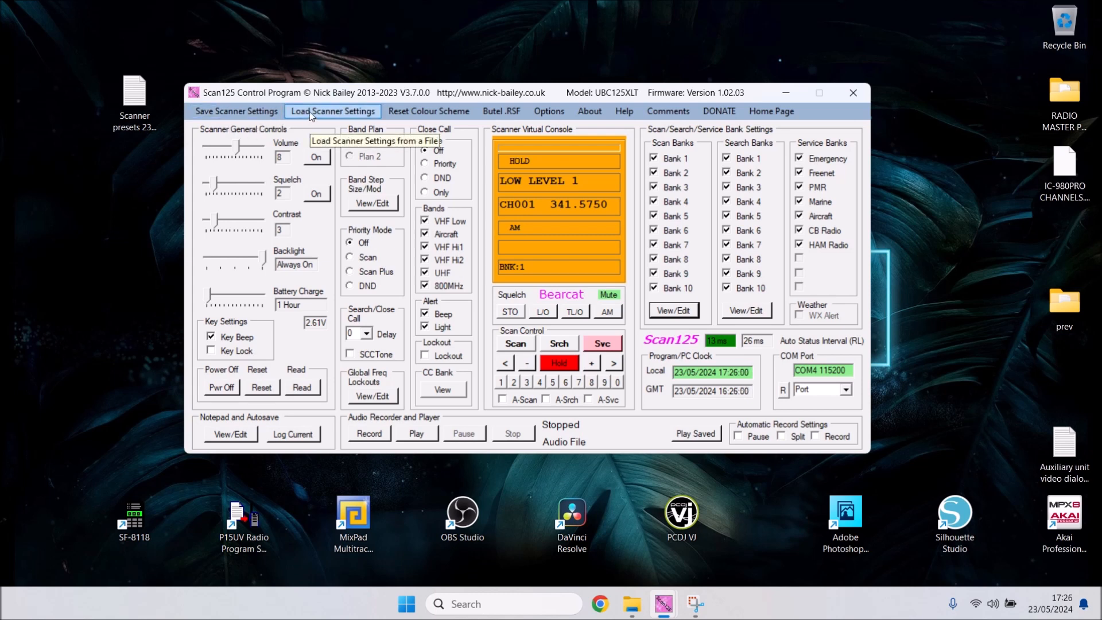
{"action": "mouse_move", "coordinate": [333, 125]}
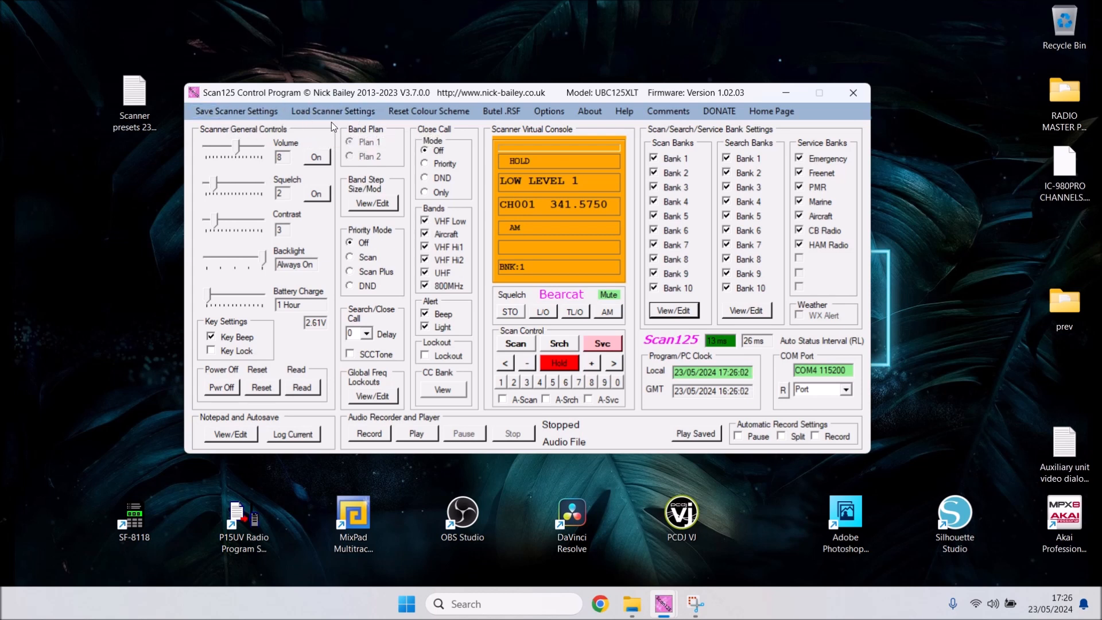
- Load the 'Scanner presets 23may 2024' settings file into the scanner
{"action": "left_click", "coordinate": [333, 111]}
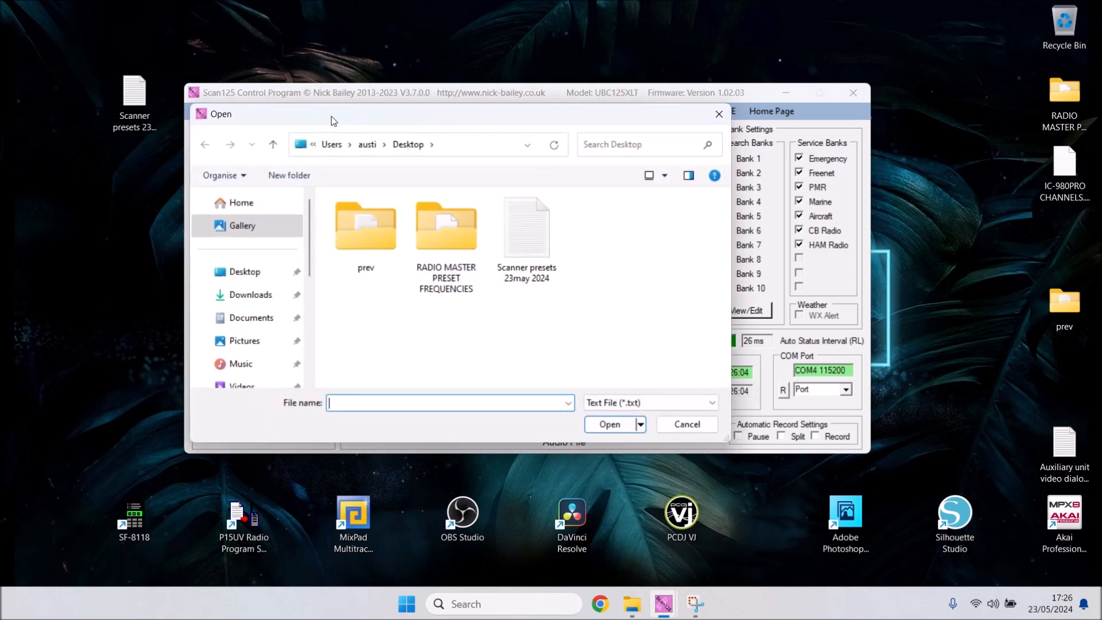
{"action": "left_click", "coordinate": [527, 226]}
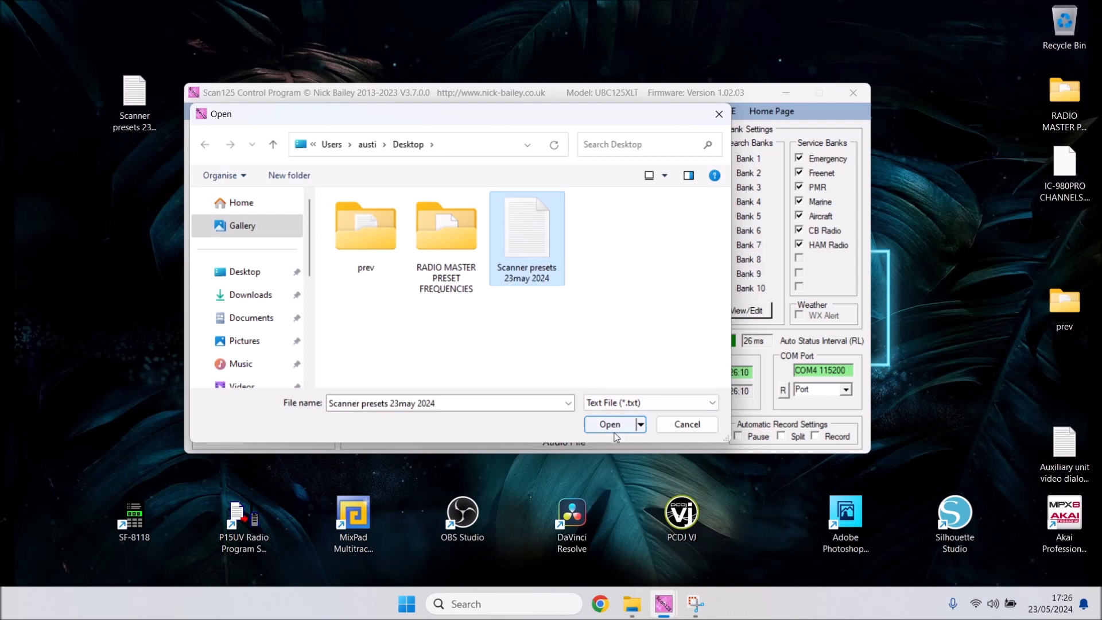
{"action": "left_click", "coordinate": [609, 424]}
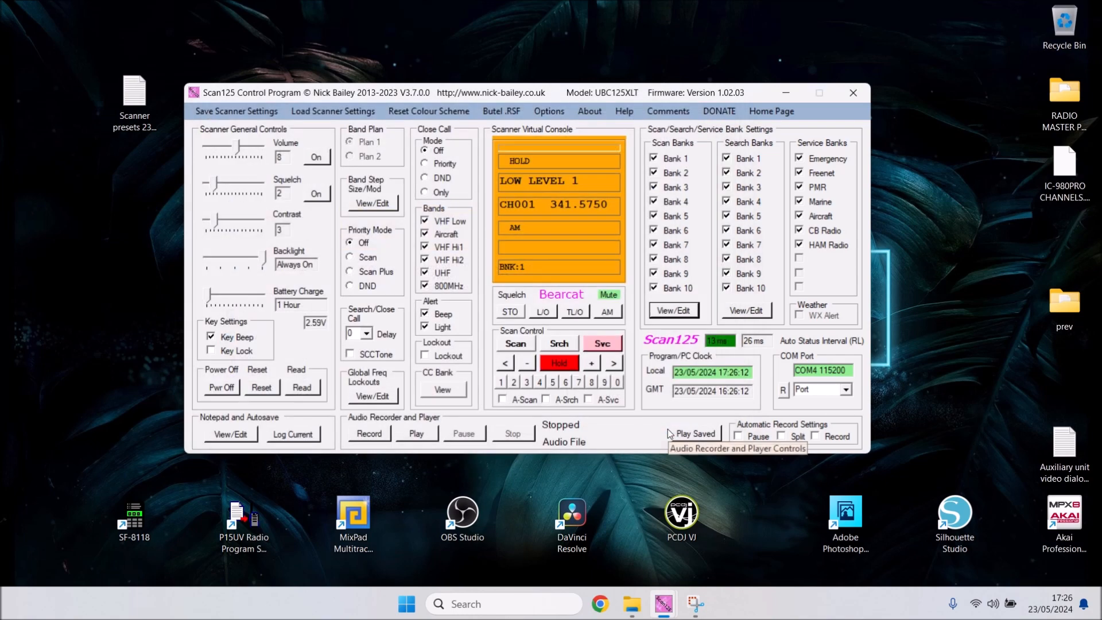
{"action": "mouse_move", "coordinate": [90, 64]}
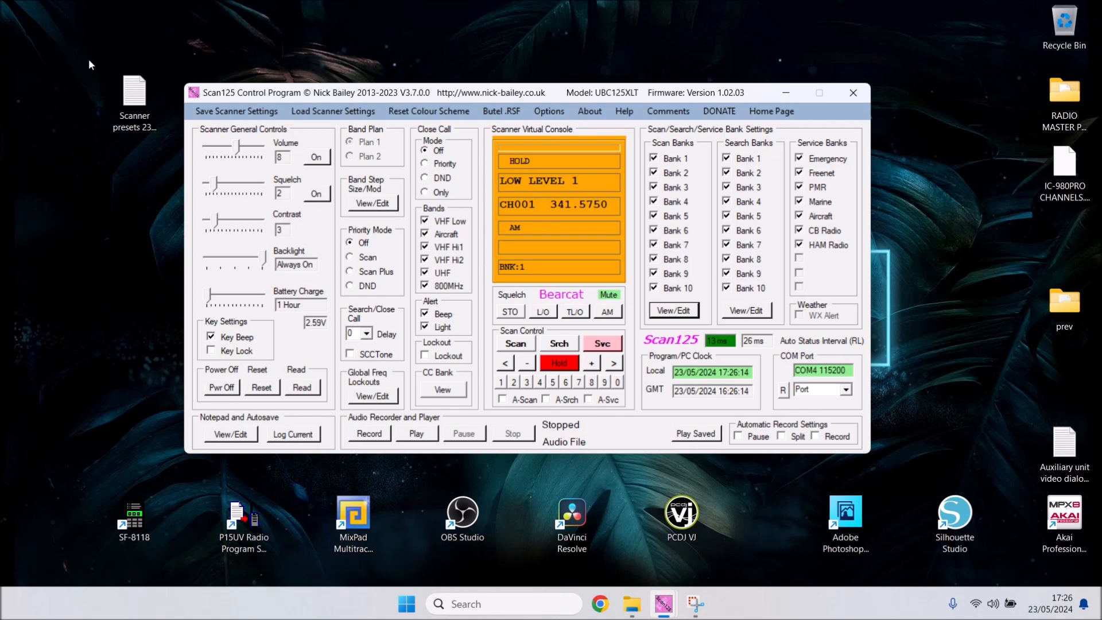
{"action": "mouse_move", "coordinate": [107, 83]}
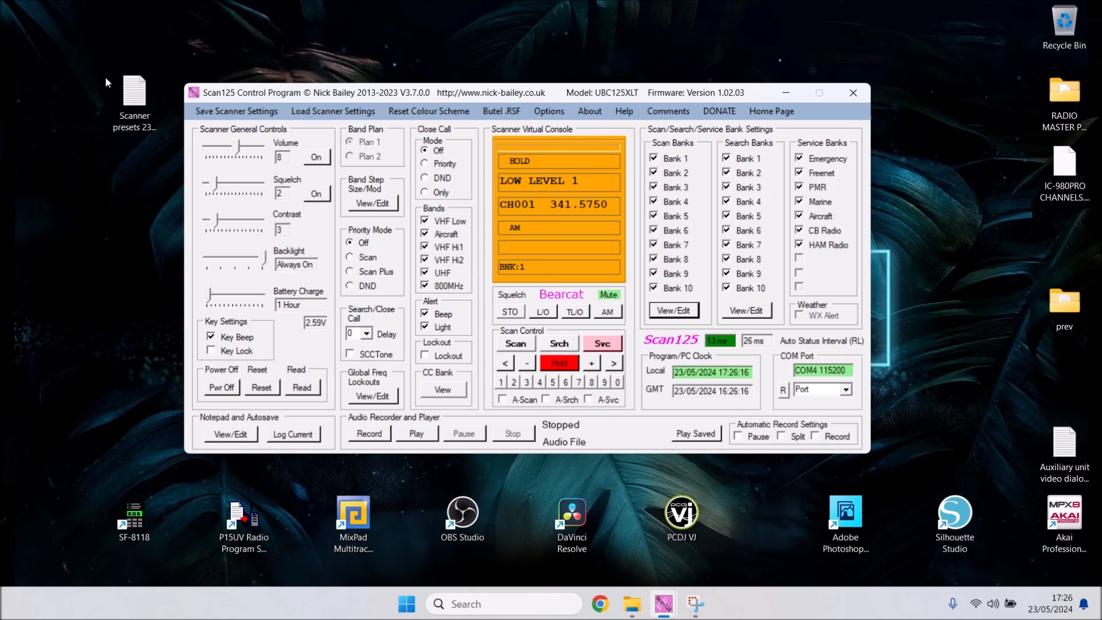
{"action": "left_click", "coordinate": [134, 92]}
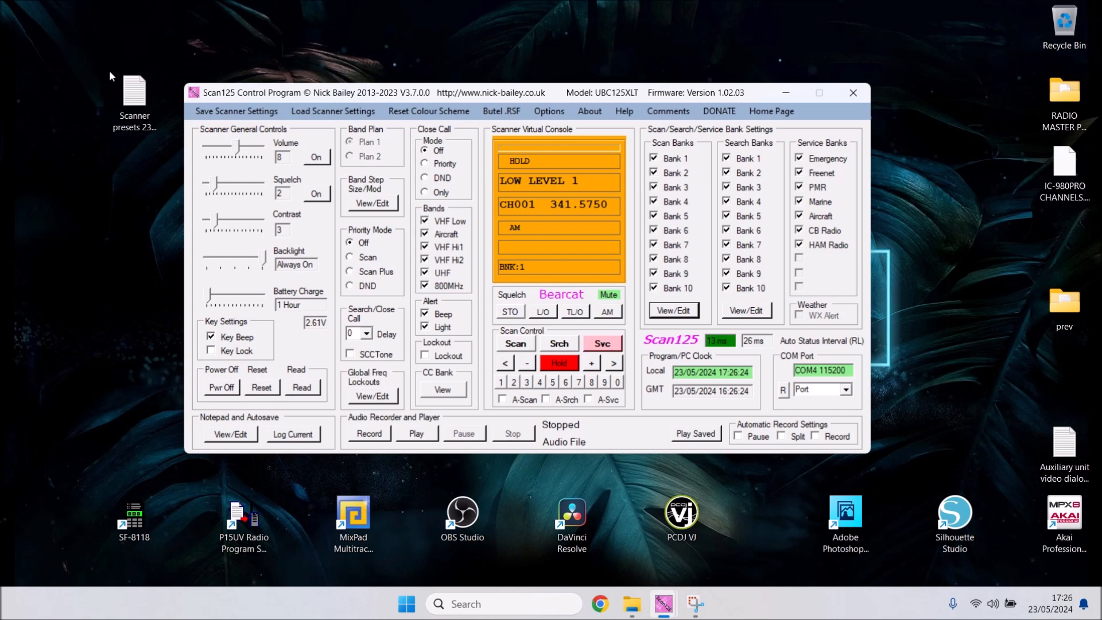
- Load the 'Scanner presets 23may 2024' settings file again
{"action": "left_click", "coordinate": [333, 110]}
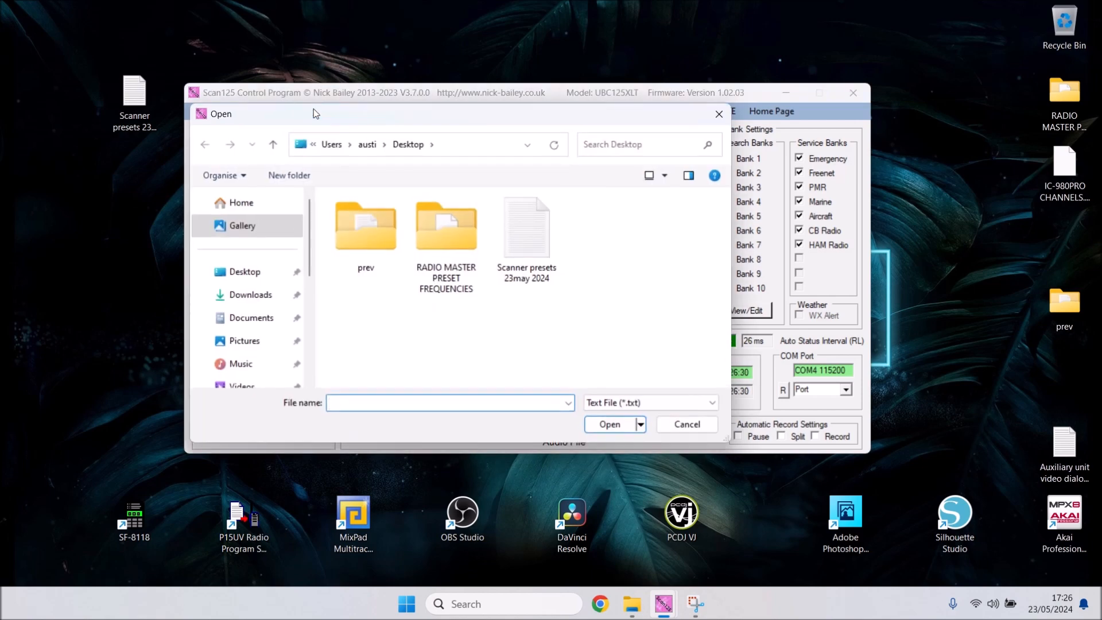
{"action": "left_click", "coordinate": [526, 228]}
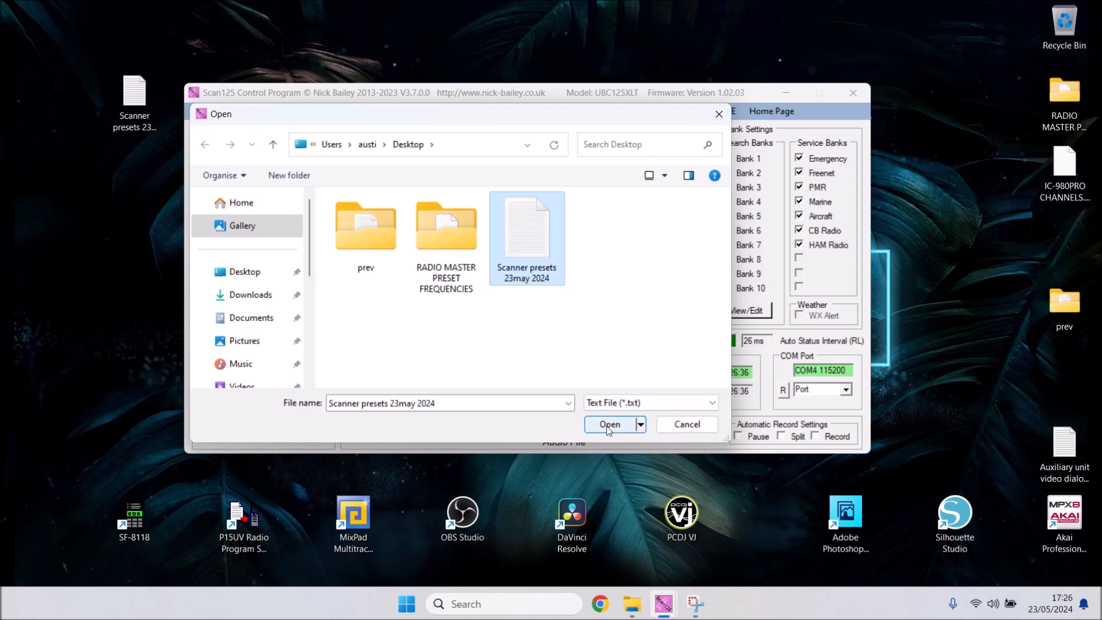
{"action": "left_click", "coordinate": [610, 424]}
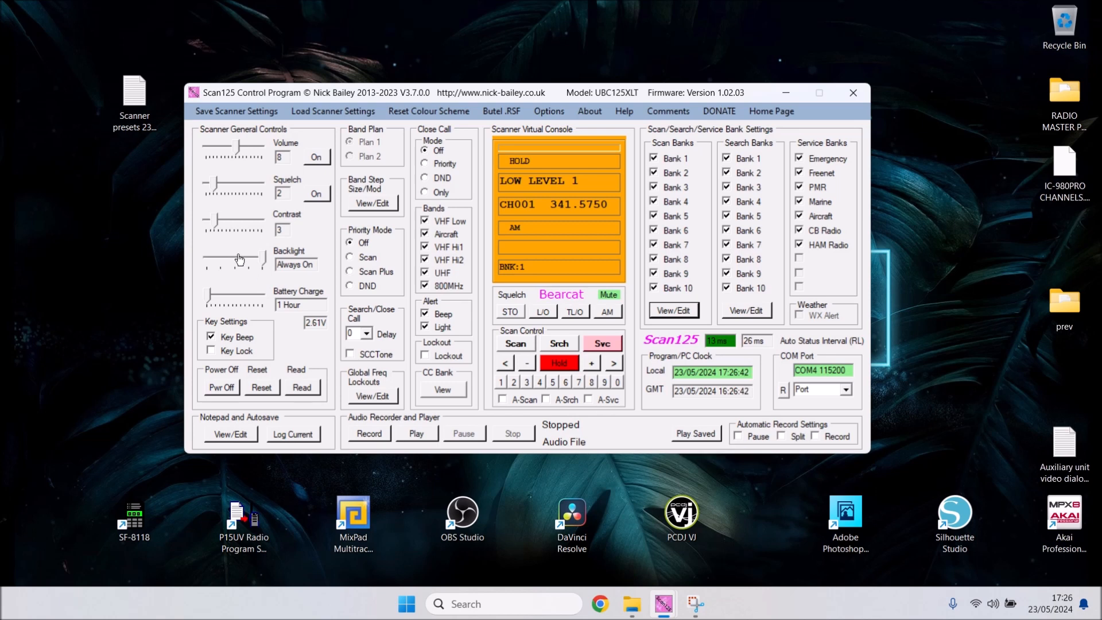
{"action": "mouse_move", "coordinate": [215, 116]}
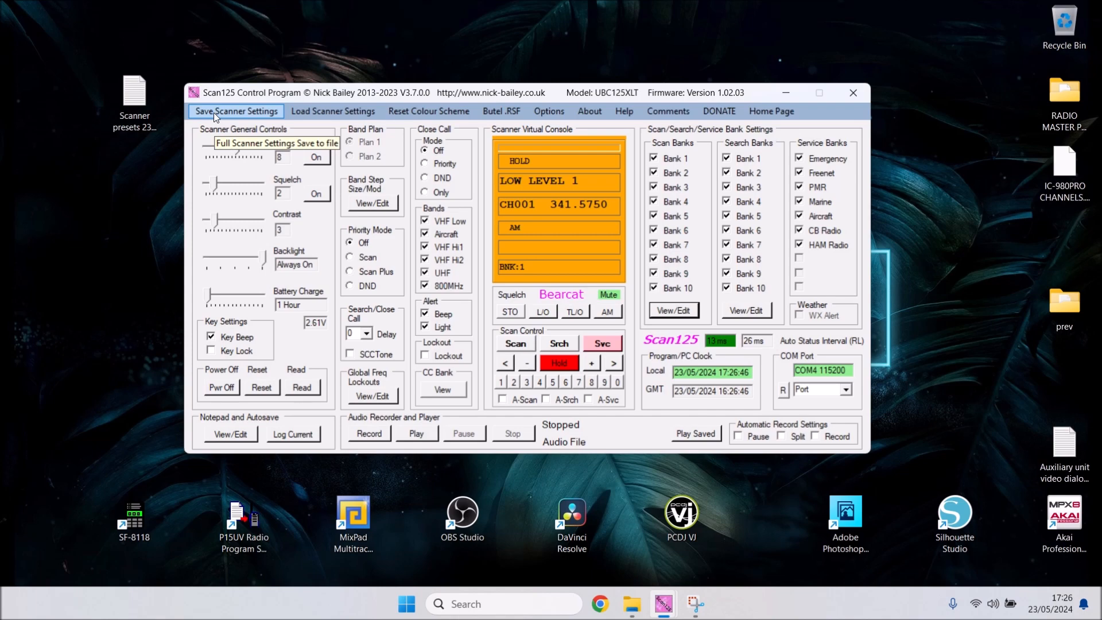
{"action": "left_click", "coordinate": [235, 111]}
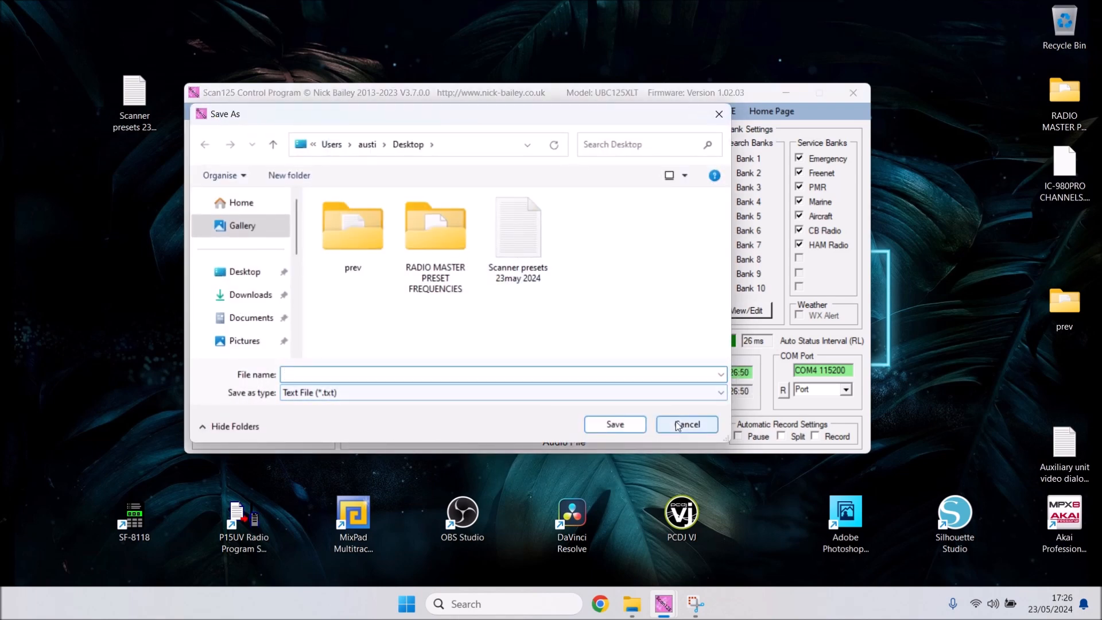
{"action": "left_click", "coordinate": [687, 424]}
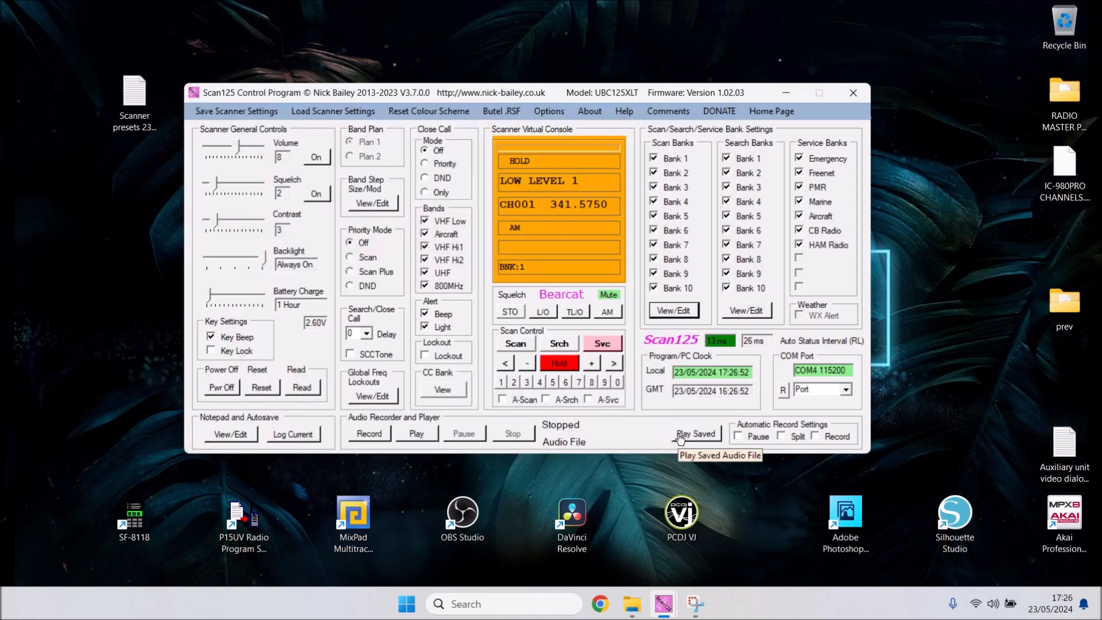
{"action": "mouse_move", "coordinate": [619, 379]}
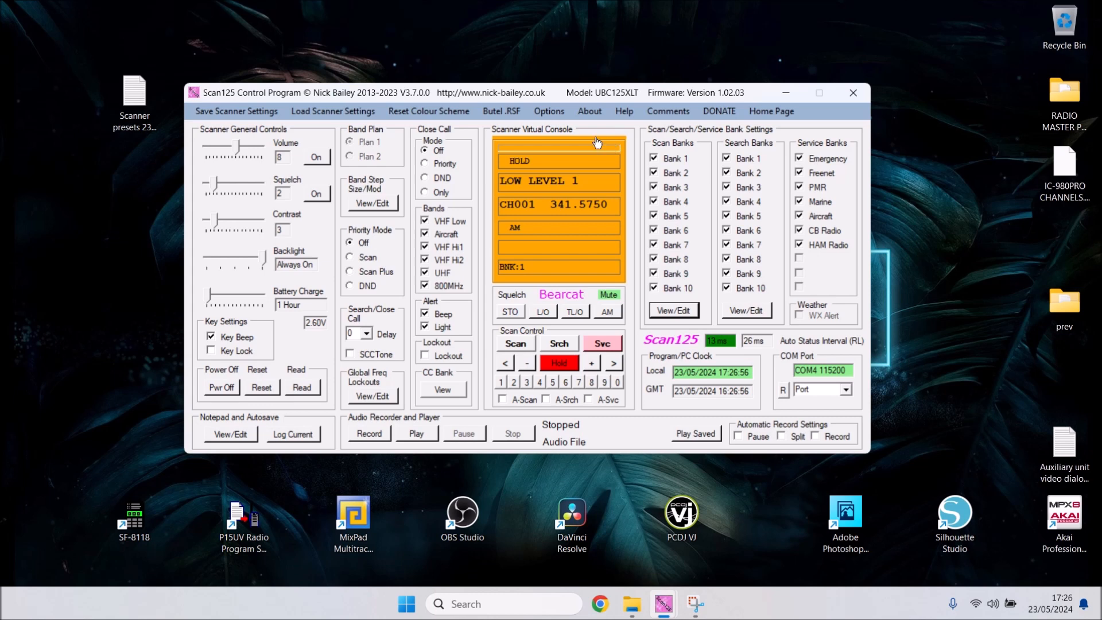
{"action": "mouse_move", "coordinate": [553, 200]}
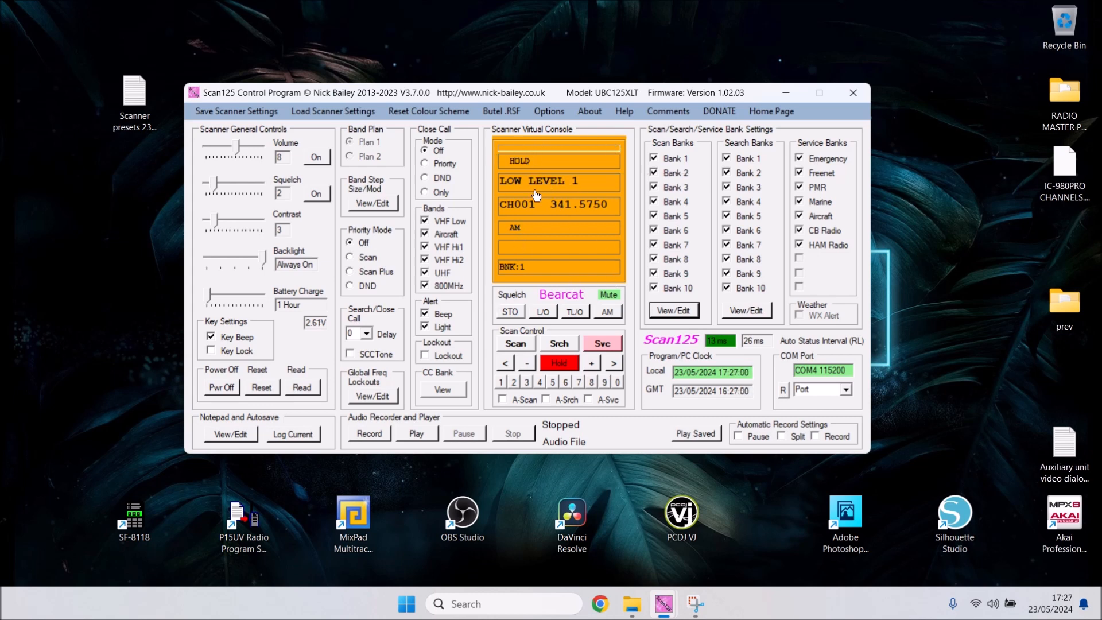
{"action": "mouse_move", "coordinate": [546, 222]}
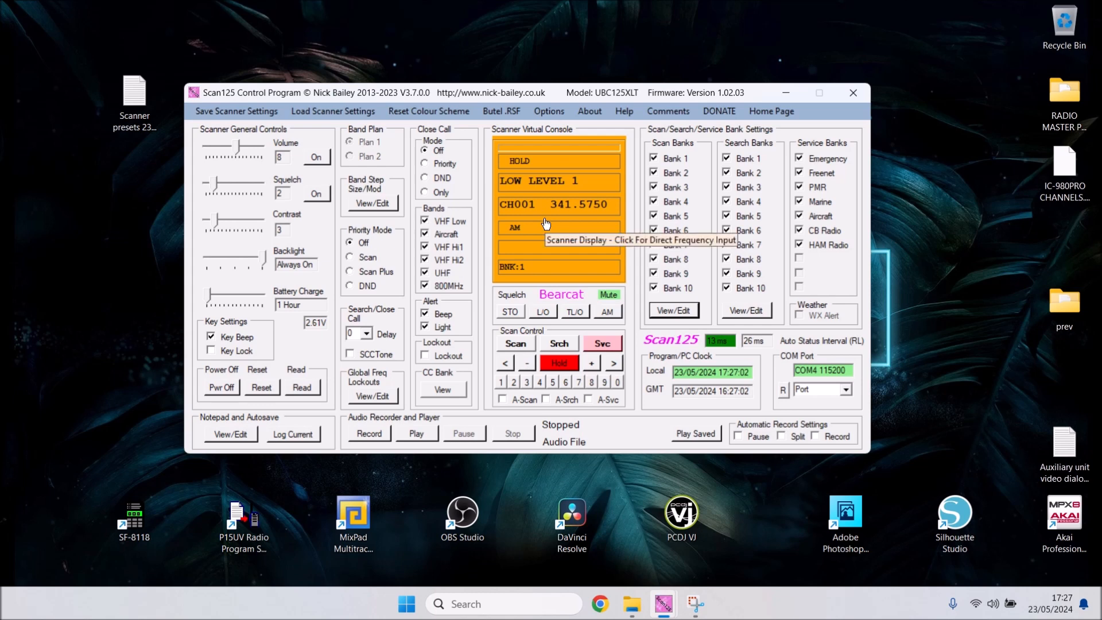
{"action": "mouse_move", "coordinate": [587, 335]}
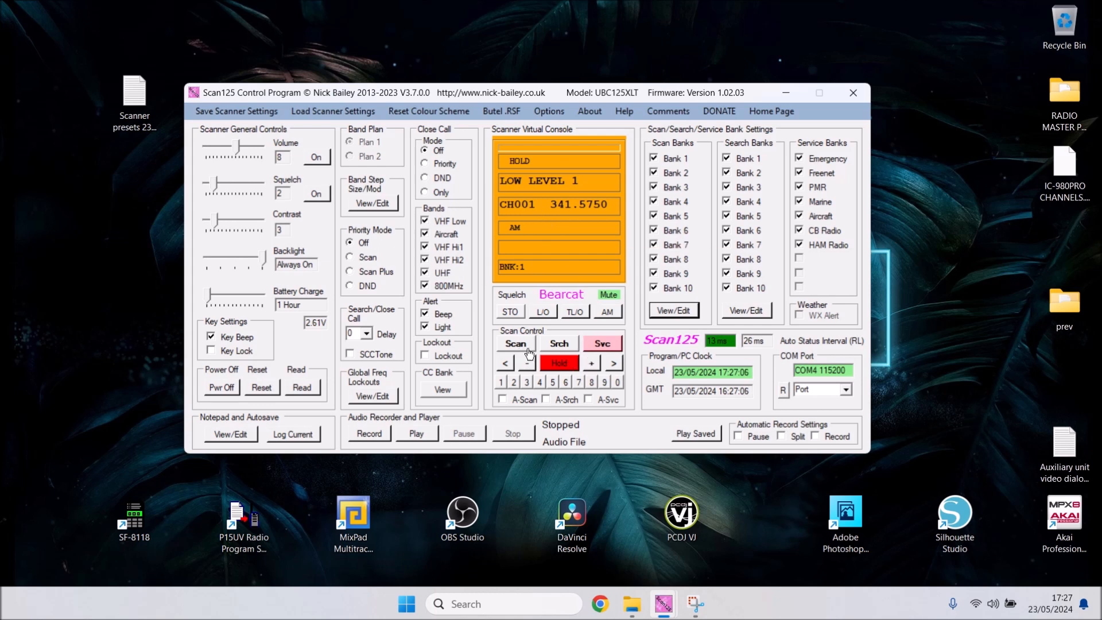
- Start the scanner searching Search Bank 3 from the Scan Control panel
{"action": "left_click", "coordinate": [559, 344]}
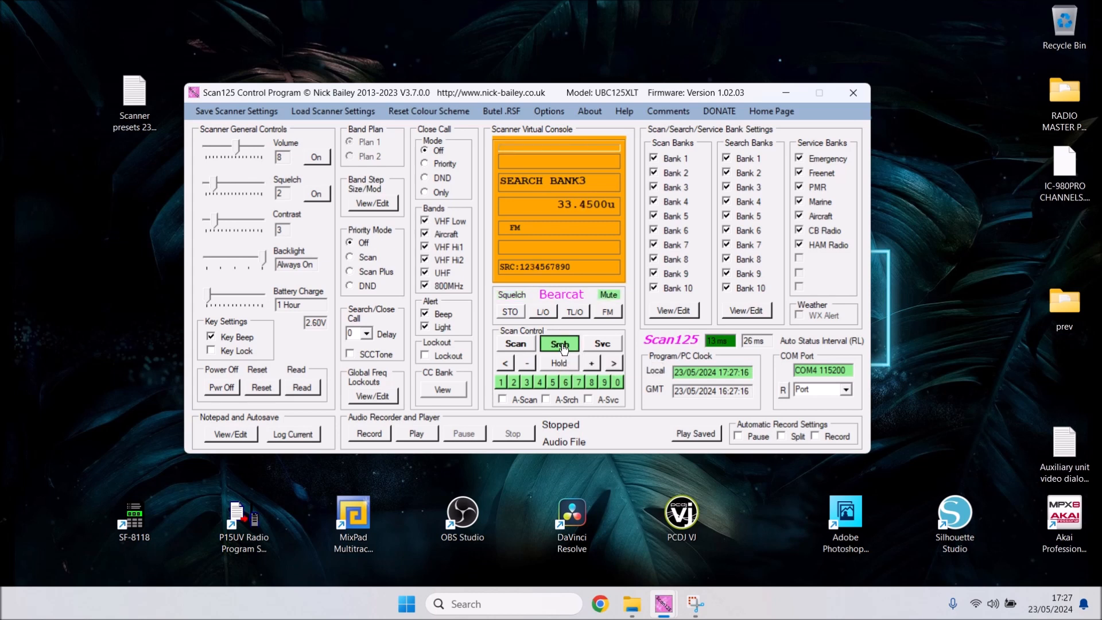
- Resume searching Search Bank 3 upward and hold on the signal at 34.8150 FM
{"action": "left_click", "coordinate": [559, 363]}
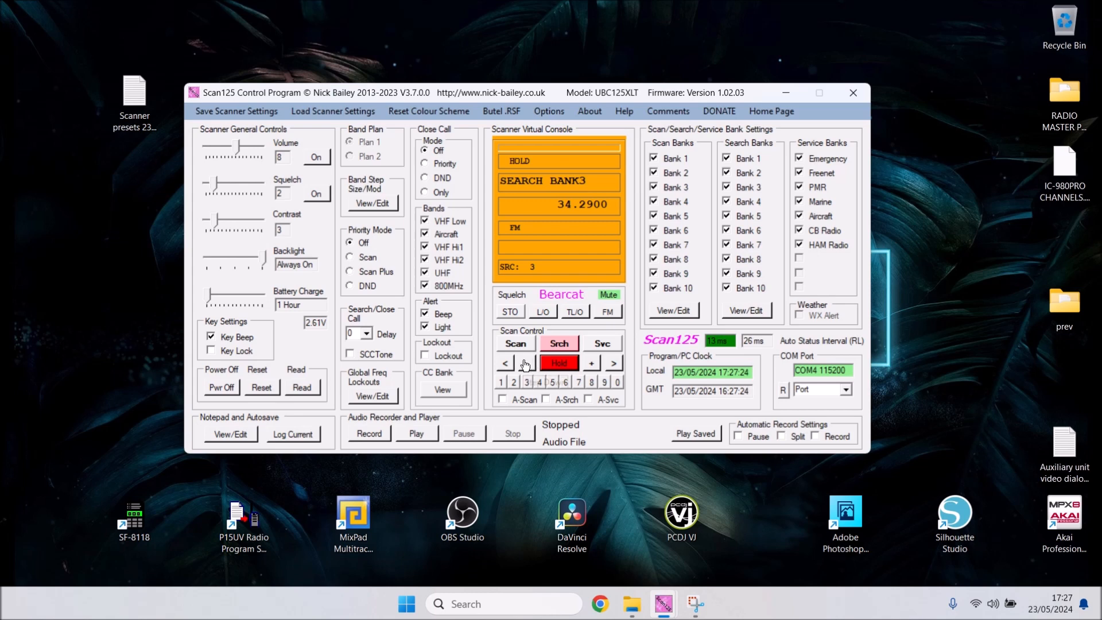
{"action": "mouse_move", "coordinate": [524, 363]}
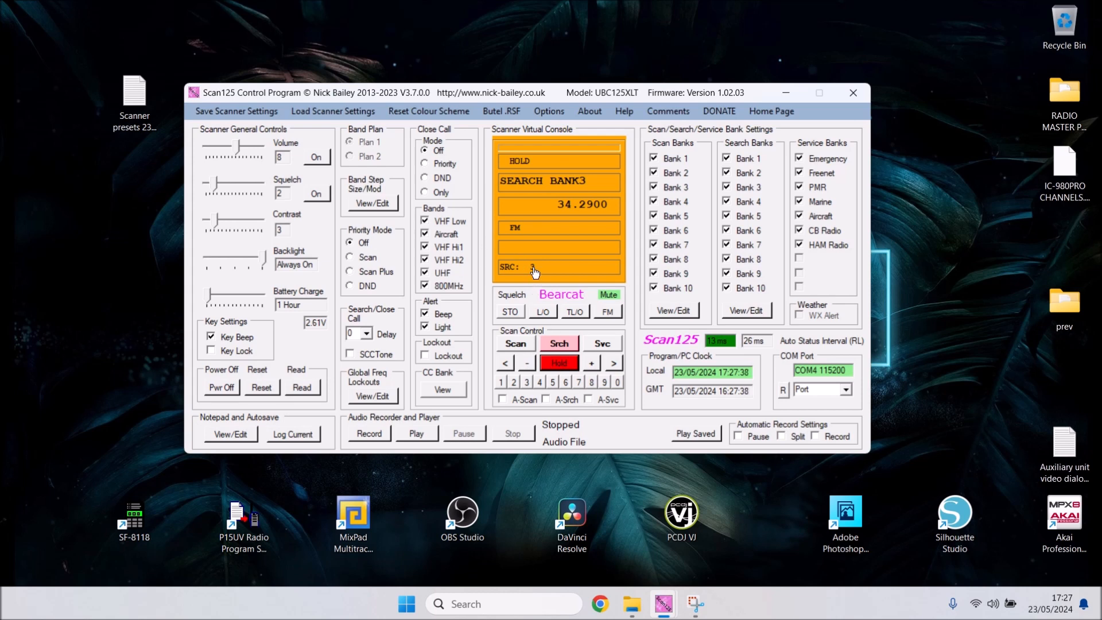
{"action": "mouse_move", "coordinate": [512, 231]}
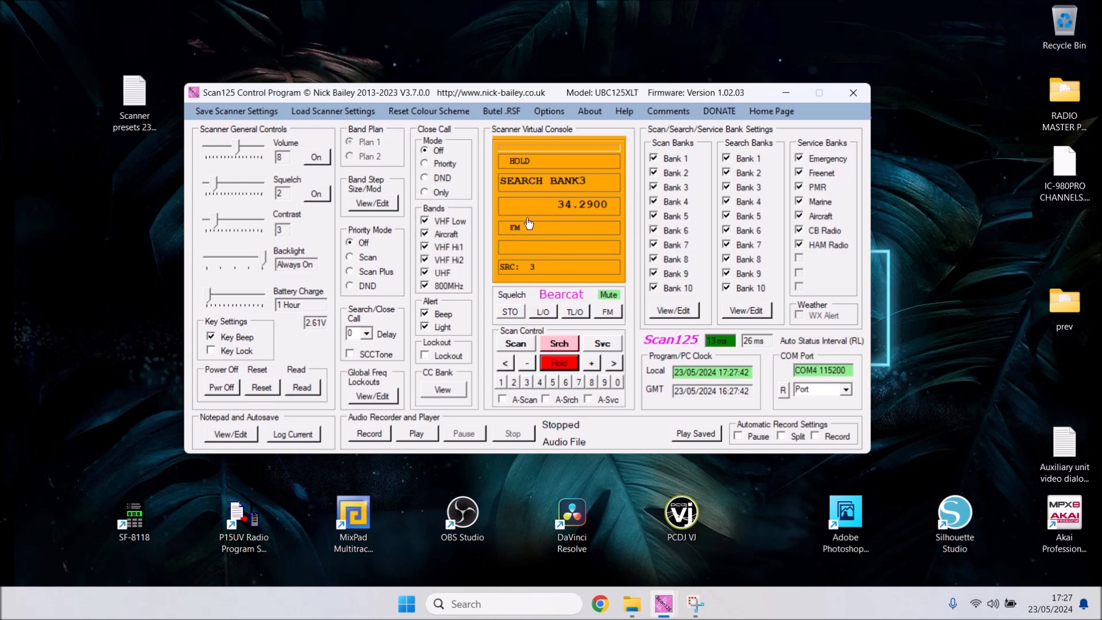
{"action": "mouse_move", "coordinate": [533, 225]}
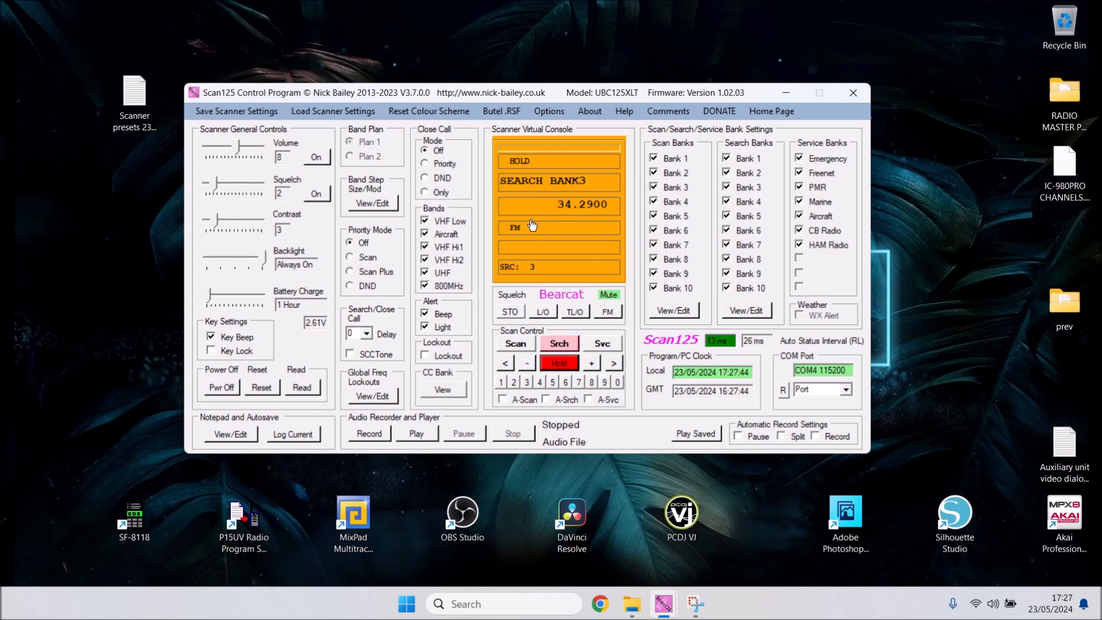
{"action": "mouse_move", "coordinate": [531, 224]}
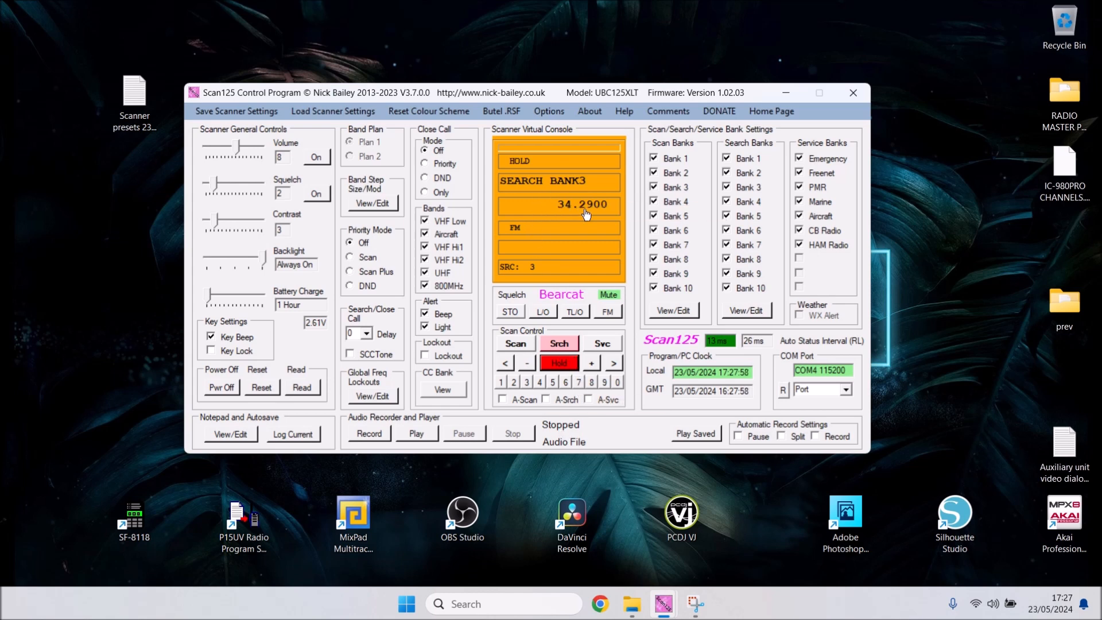
{"action": "mouse_move", "coordinate": [568, 212]}
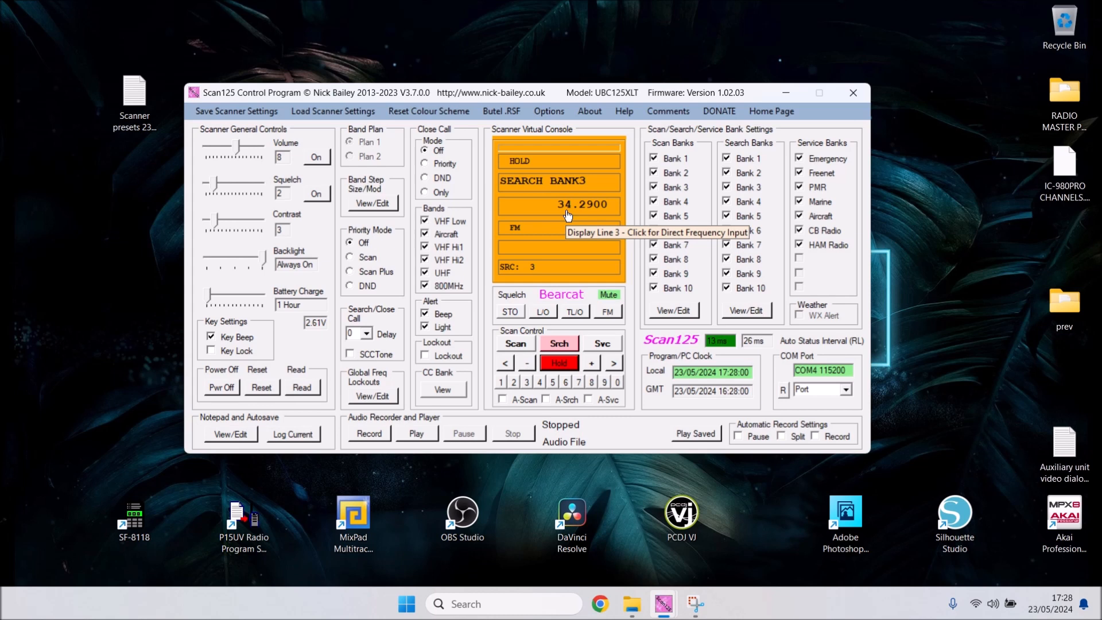
{"action": "mouse_move", "coordinate": [583, 216]}
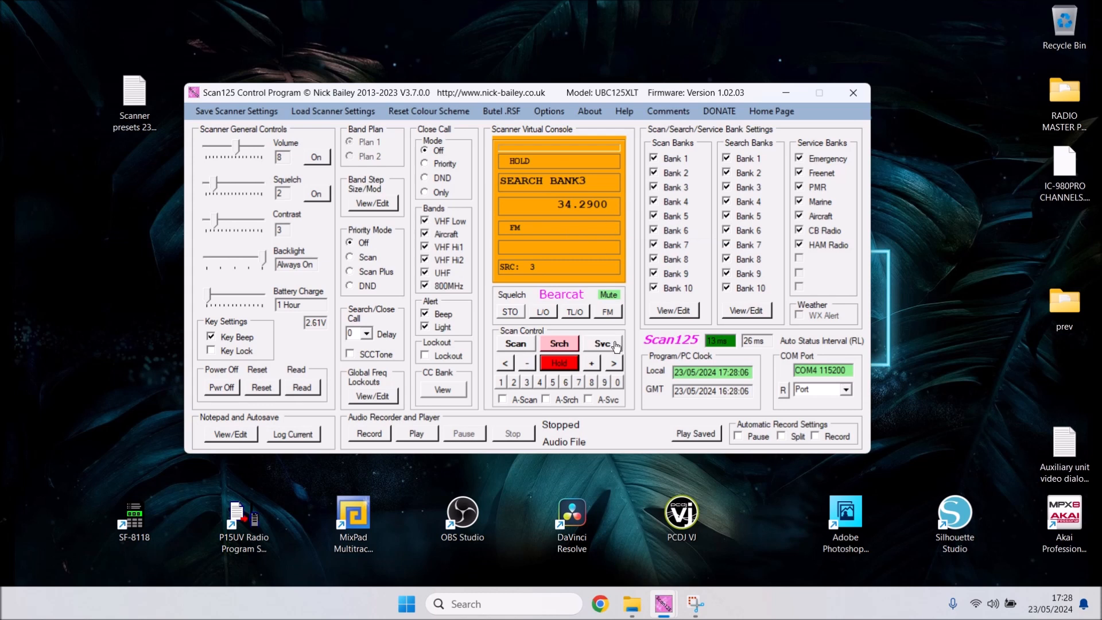
{"action": "left_click", "coordinate": [614, 363]}
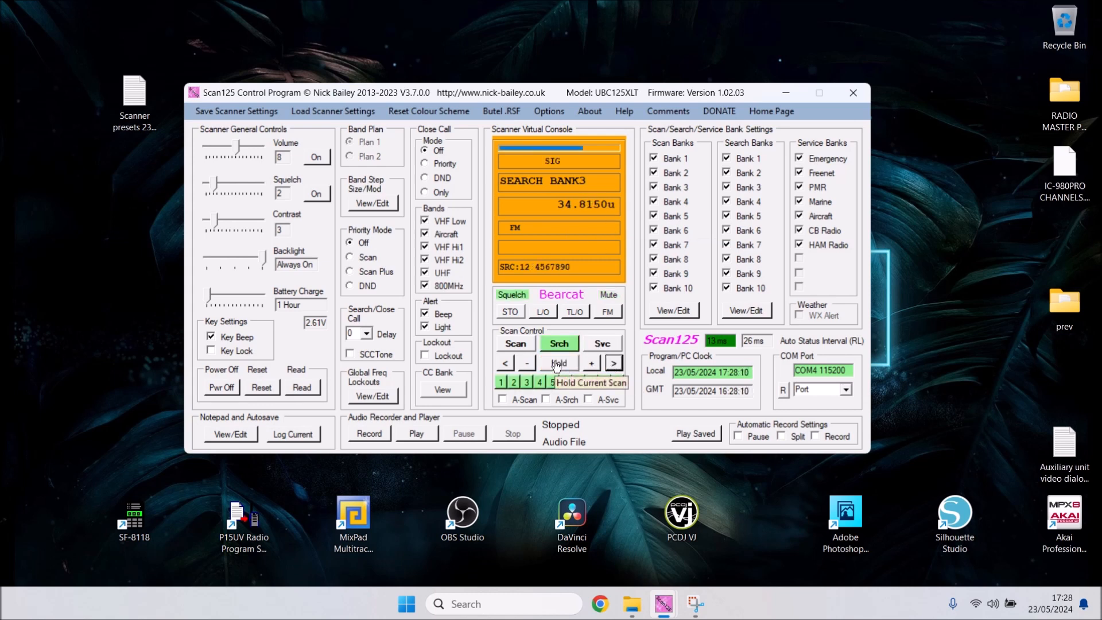
{"action": "left_click", "coordinate": [614, 362]}
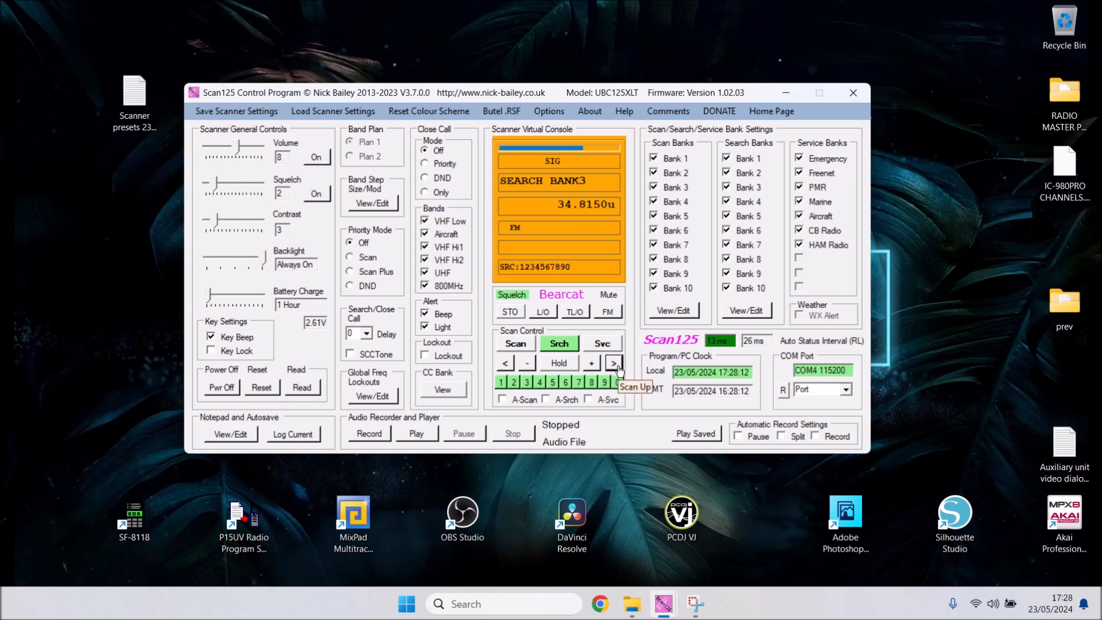
{"action": "left_click", "coordinate": [559, 362]}
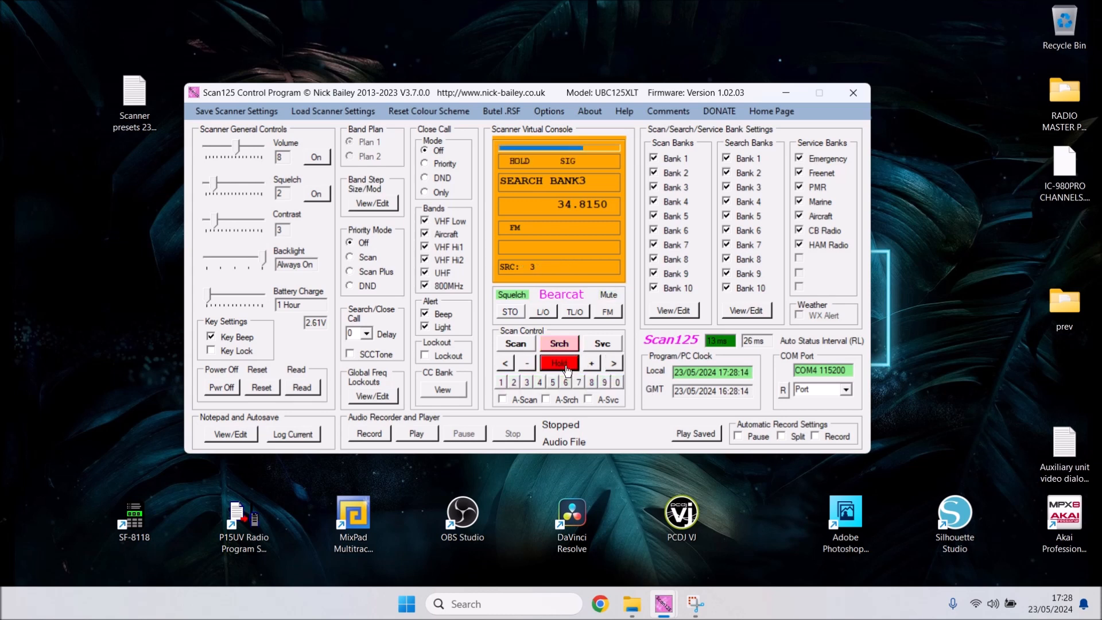
{"action": "mouse_move", "coordinate": [576, 210]}
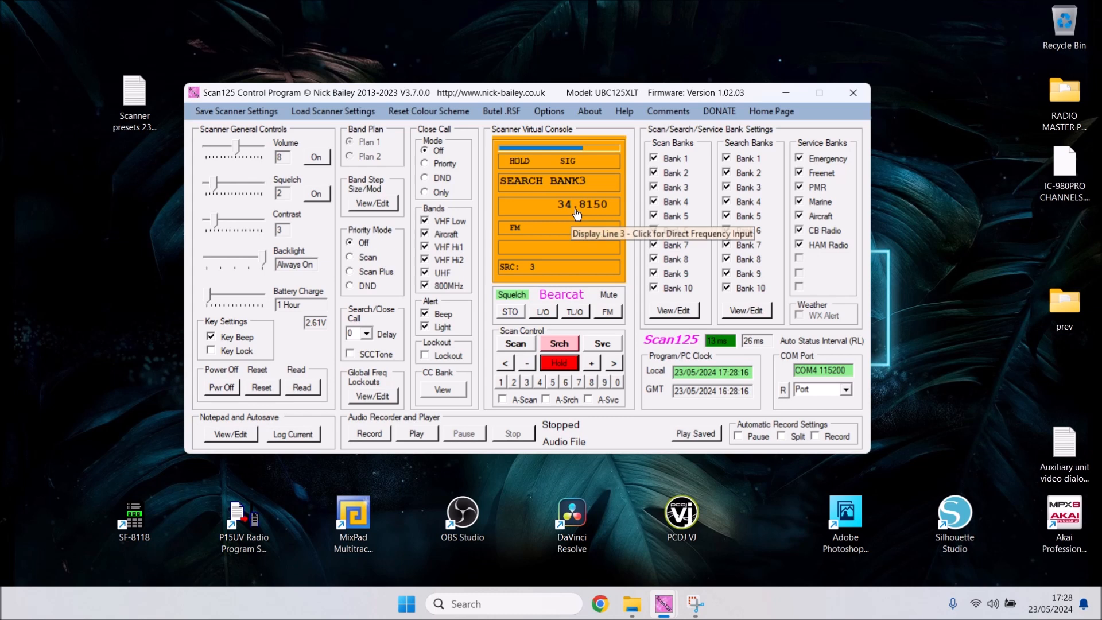
{"action": "mouse_move", "coordinate": [579, 213]}
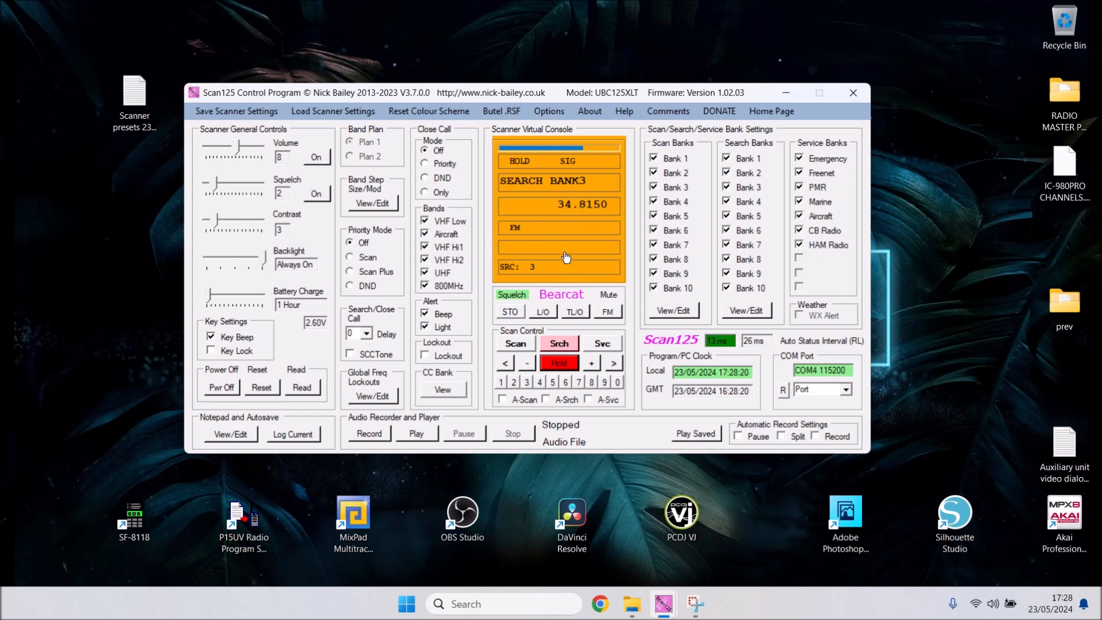
{"action": "mouse_move", "coordinate": [83, 117]}
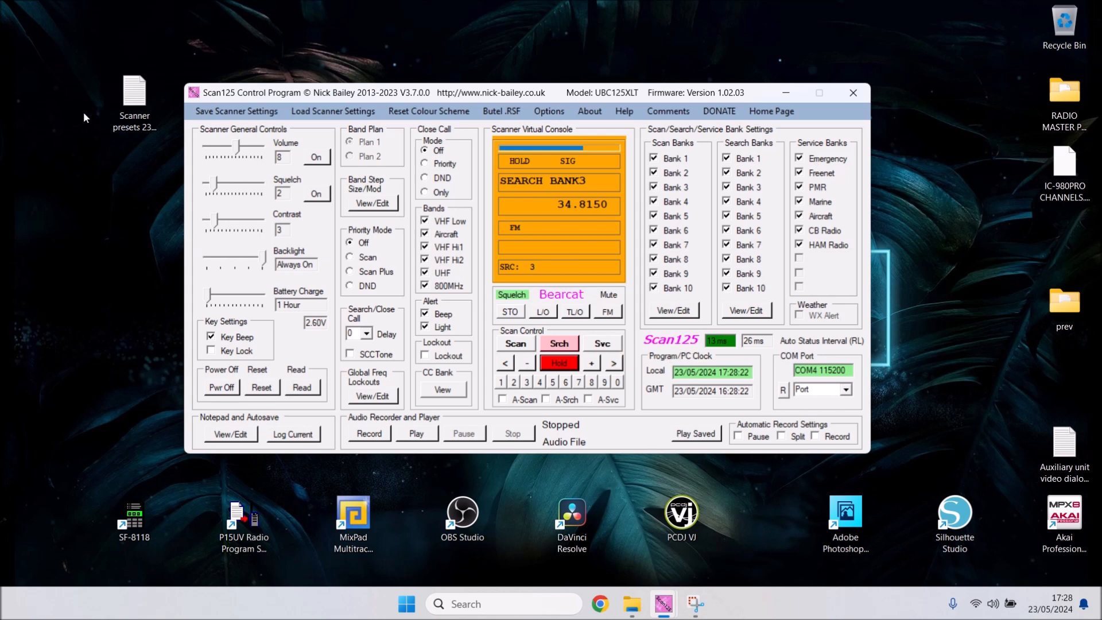
{"action": "mouse_move", "coordinate": [67, 429]}
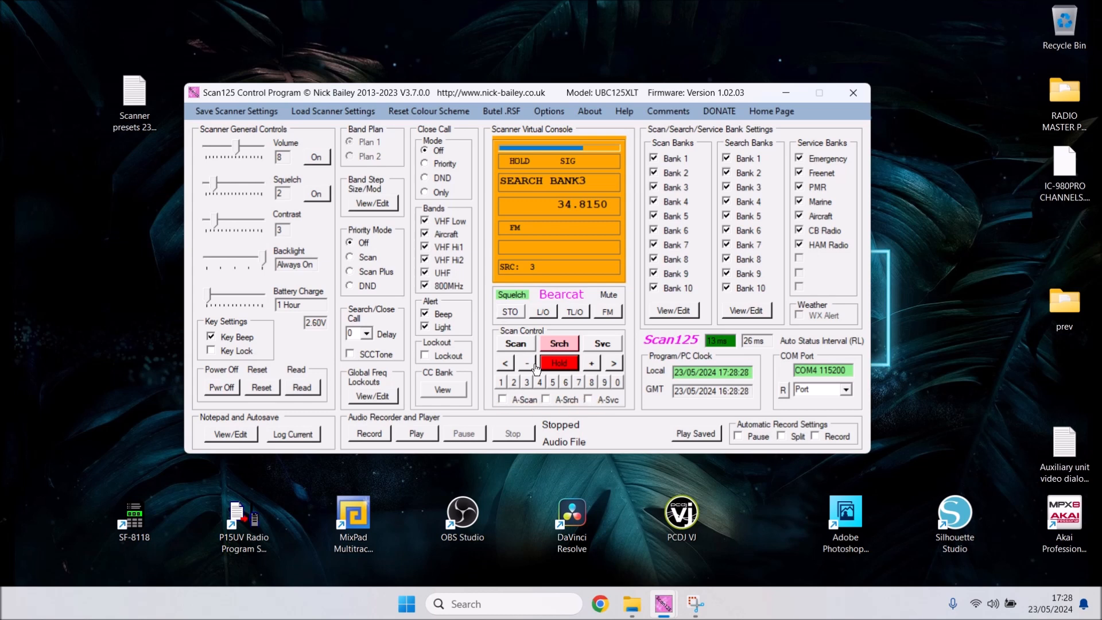
{"action": "mouse_move", "coordinate": [555, 364]}
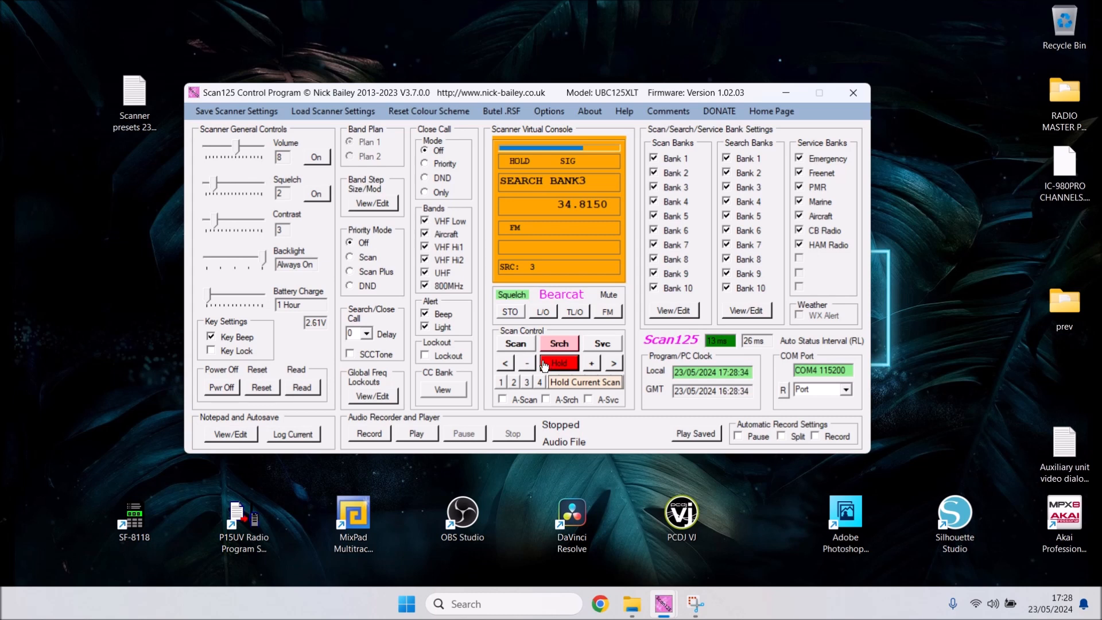
- Scan memory banks, pausing on AIR CH072 114.2000, then resume searching Search Bank 3
{"action": "left_click", "coordinate": [516, 343]}
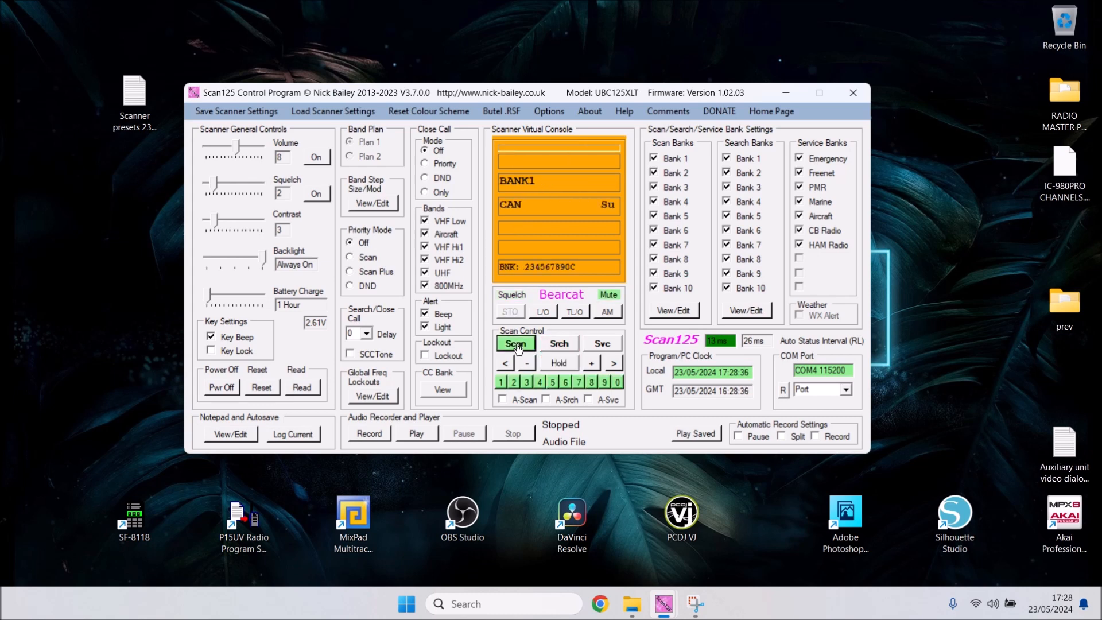
{"action": "left_click", "coordinate": [516, 343]}
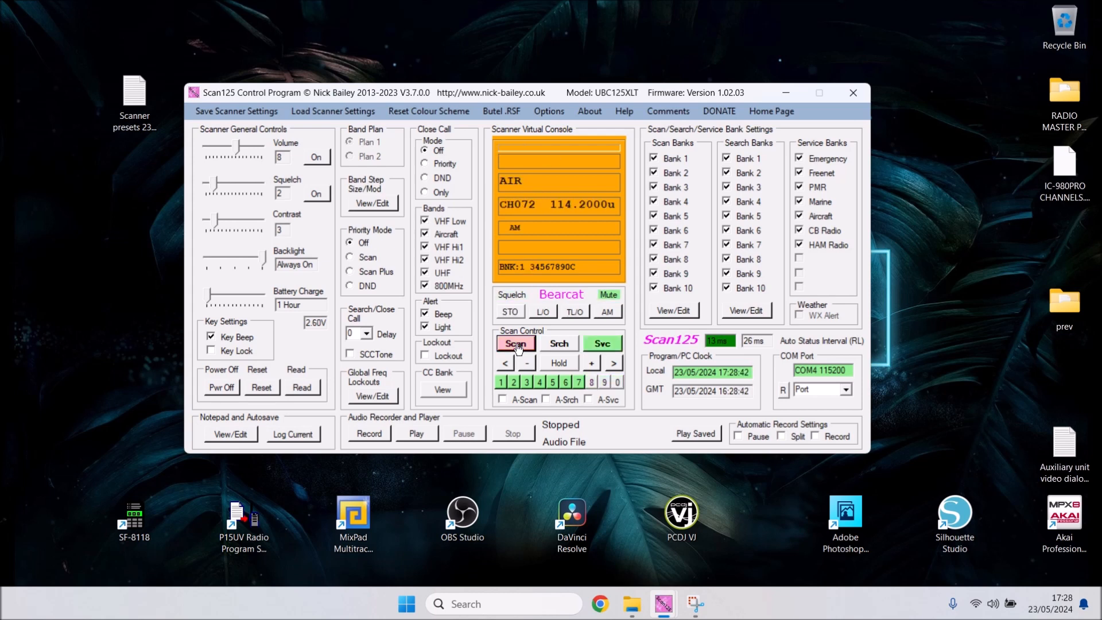
{"action": "left_click", "coordinate": [516, 343]}
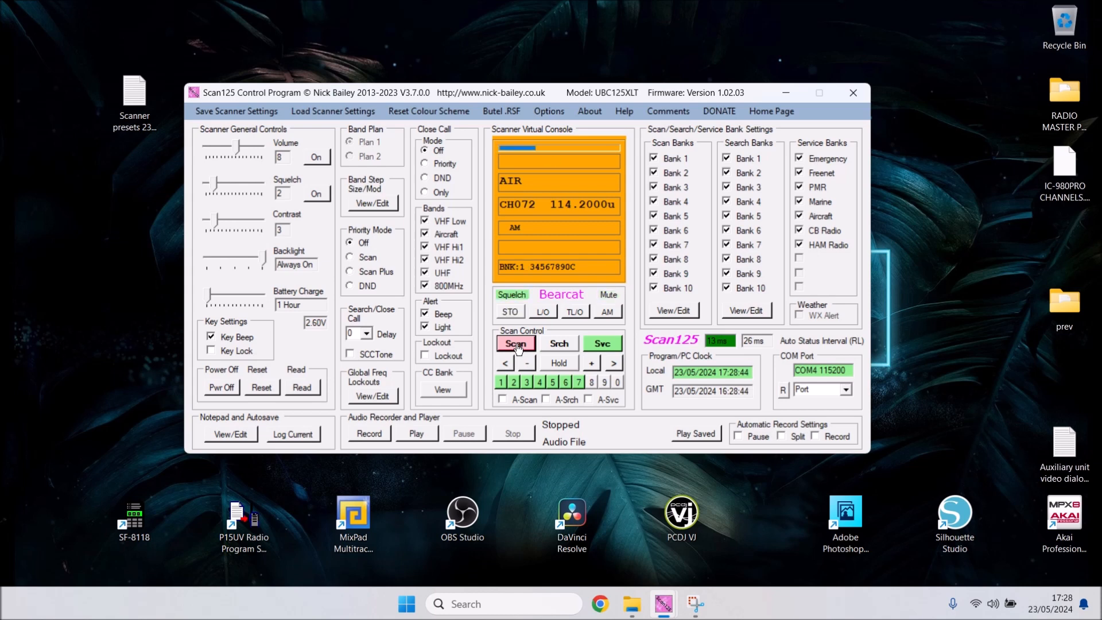
{"action": "mouse_move", "coordinate": [613, 363]}
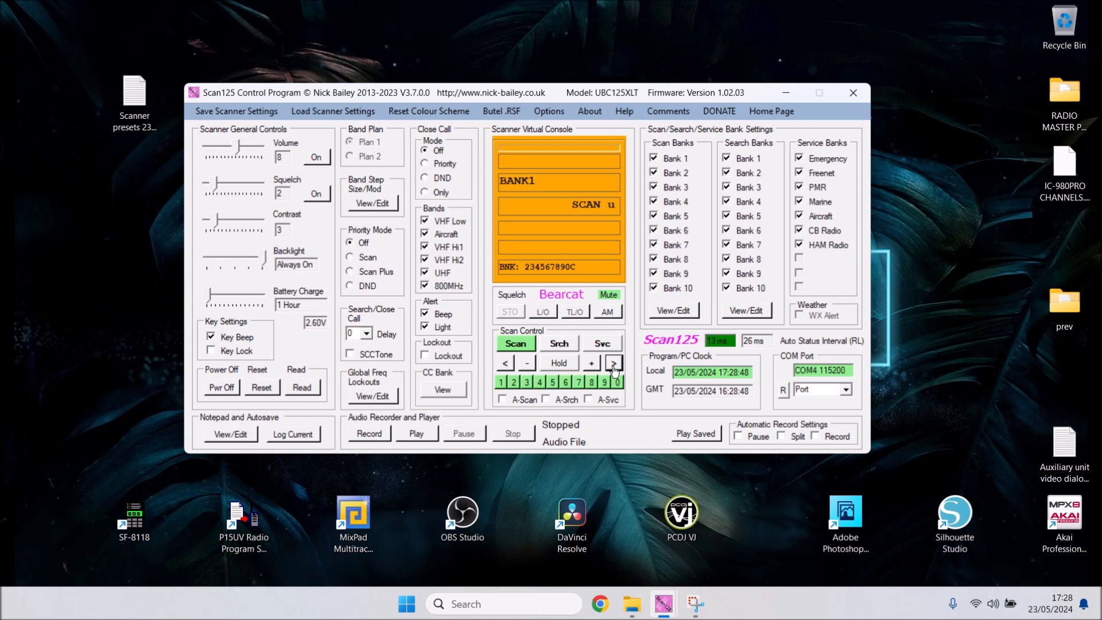
{"action": "left_click", "coordinate": [612, 362]}
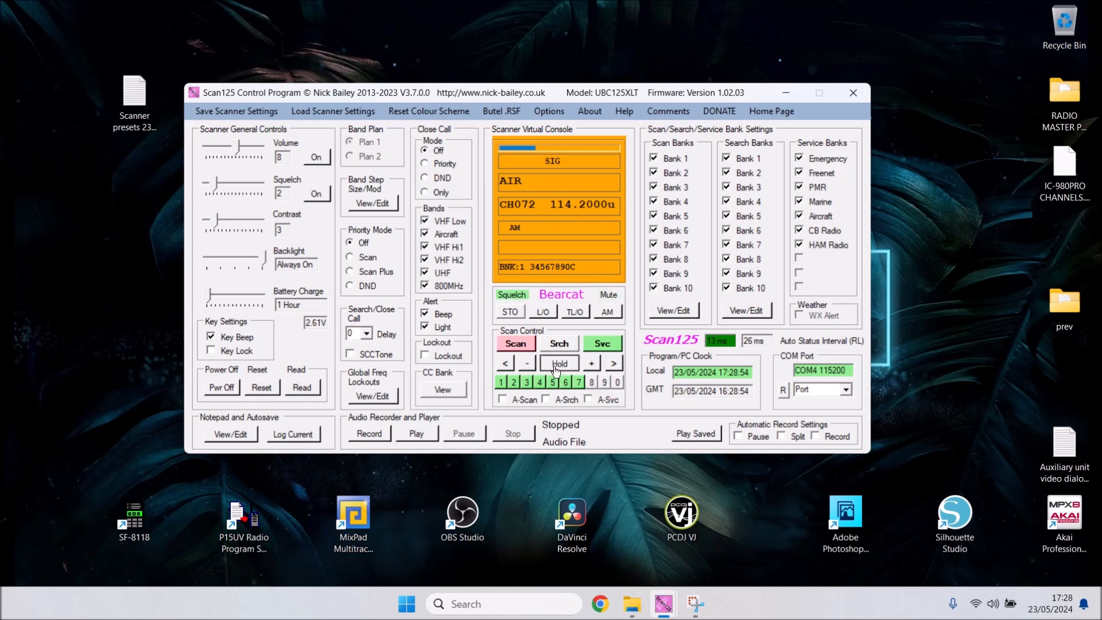
{"action": "left_click", "coordinate": [559, 343]}
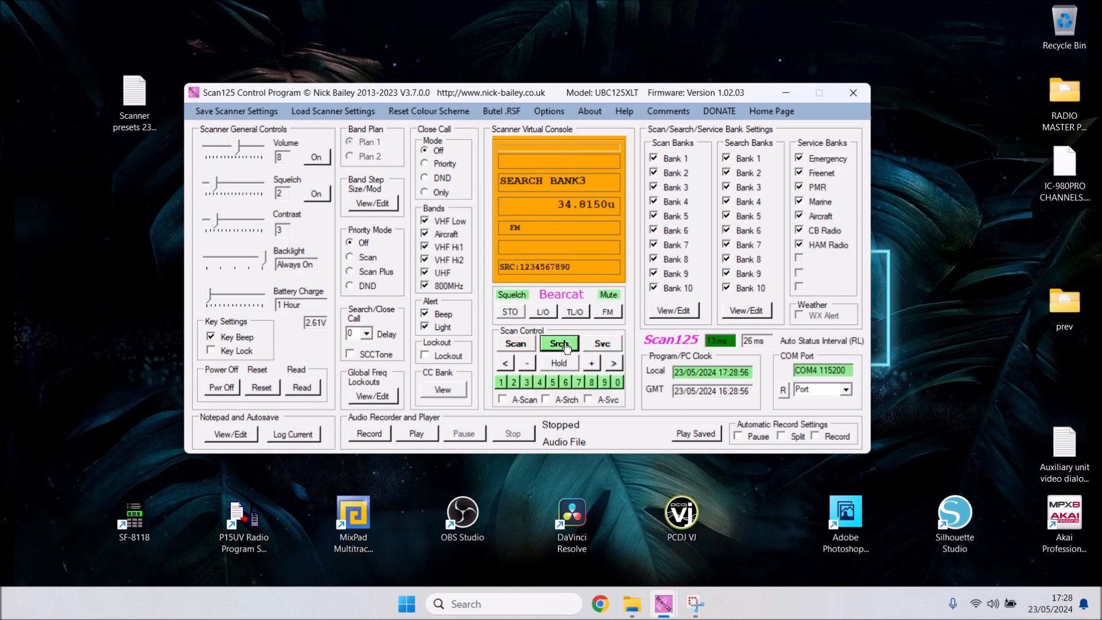
{"action": "left_click", "coordinate": [559, 343]}
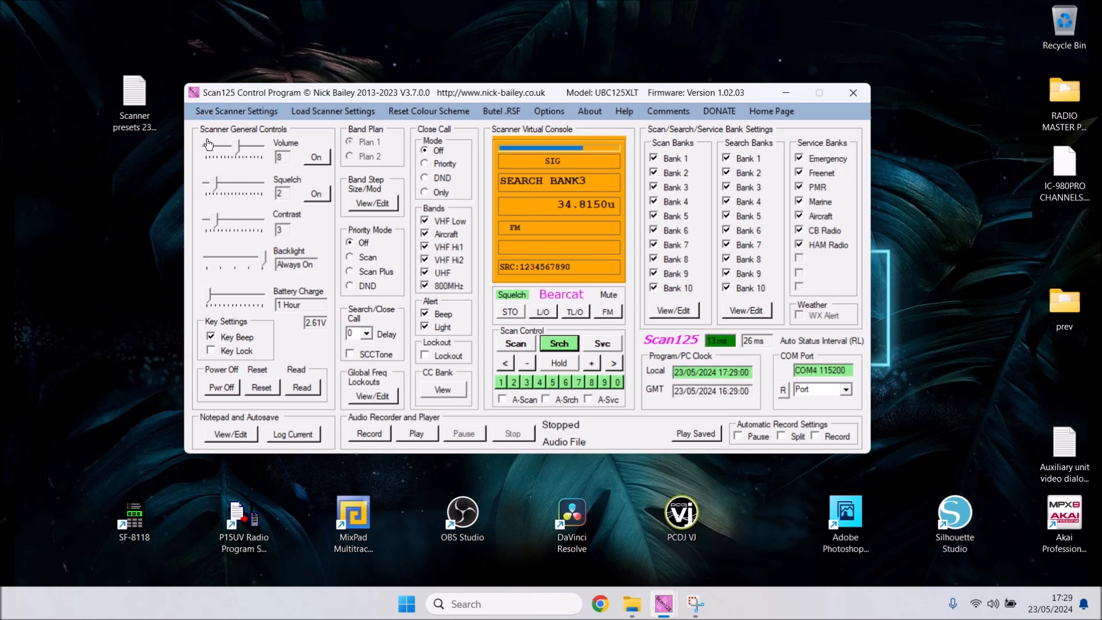
{"action": "mouse_move", "coordinate": [232, 141]}
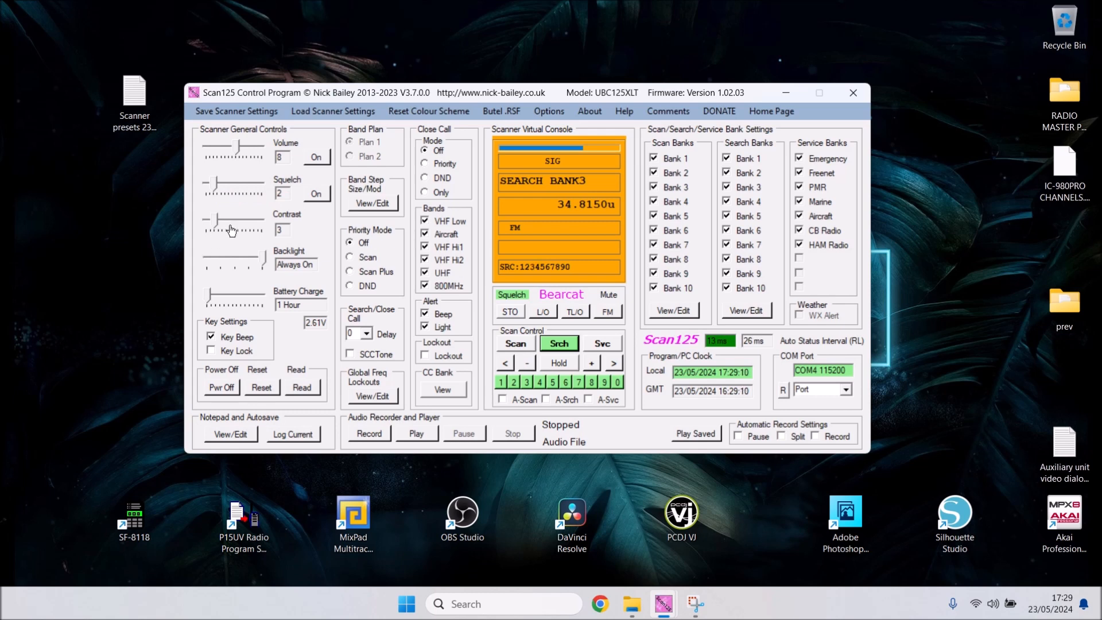
{"action": "mouse_move", "coordinate": [237, 234]}
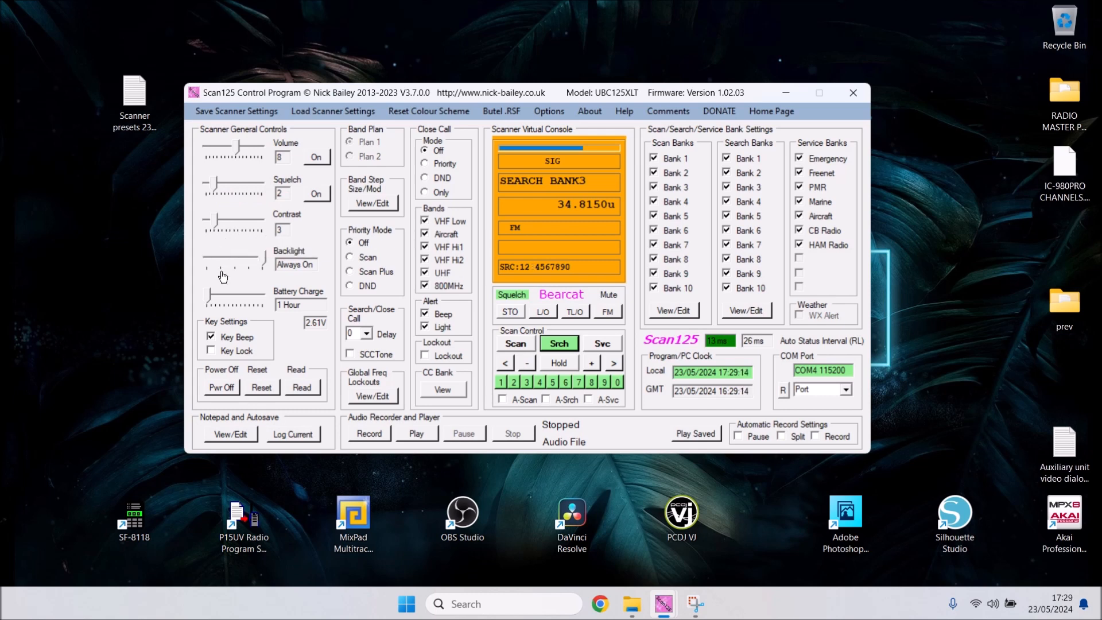
{"action": "mouse_move", "coordinate": [266, 257]}
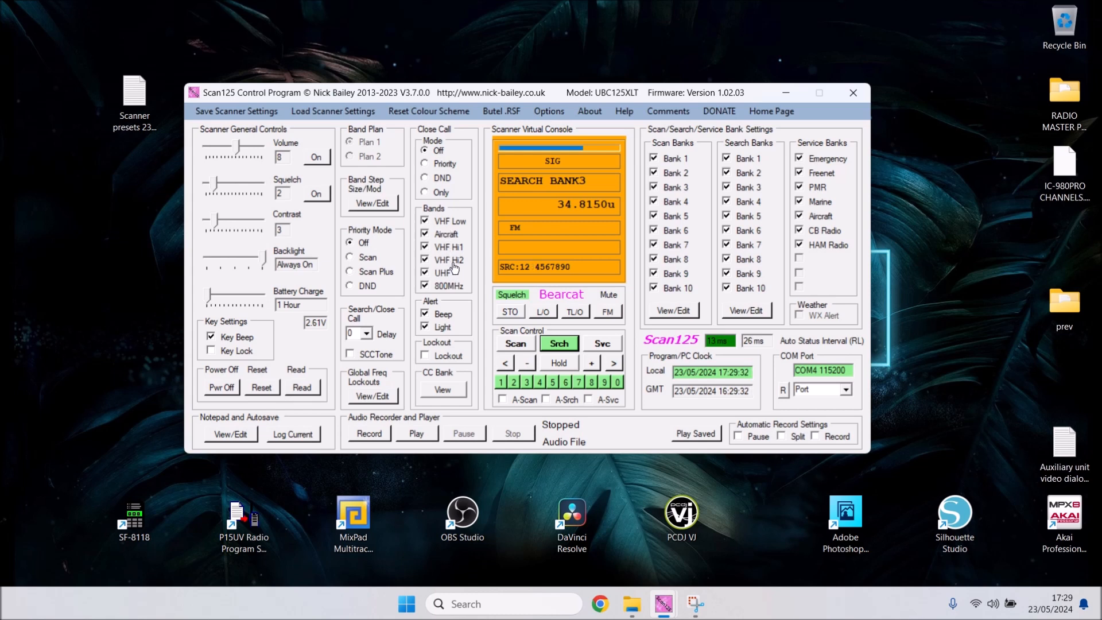
{"action": "mouse_move", "coordinate": [519, 222]}
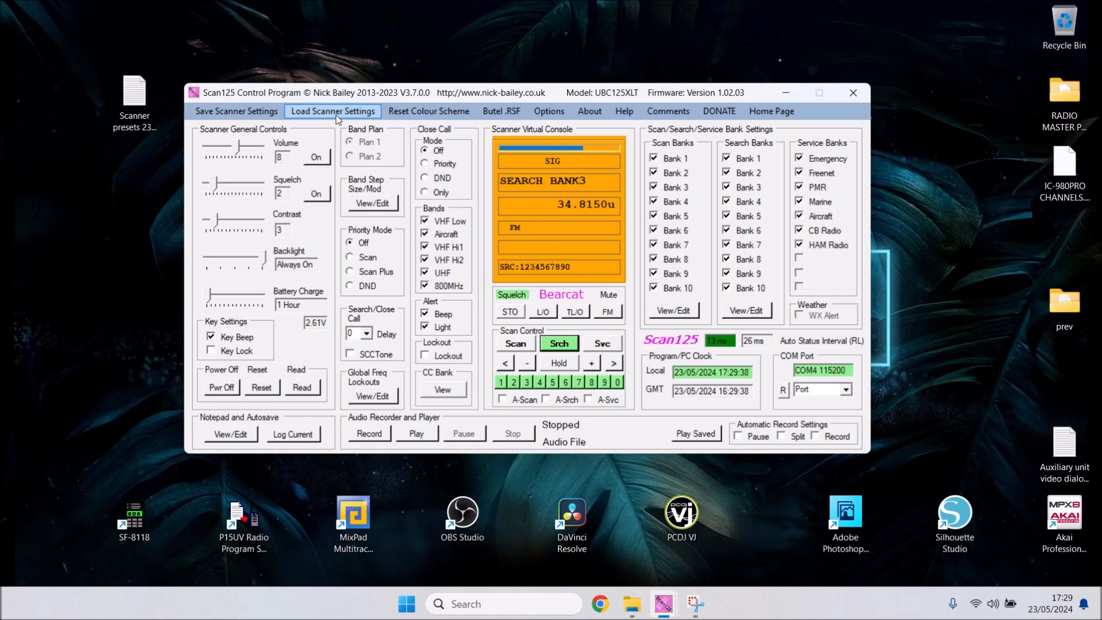
{"action": "left_click", "coordinate": [332, 110]}
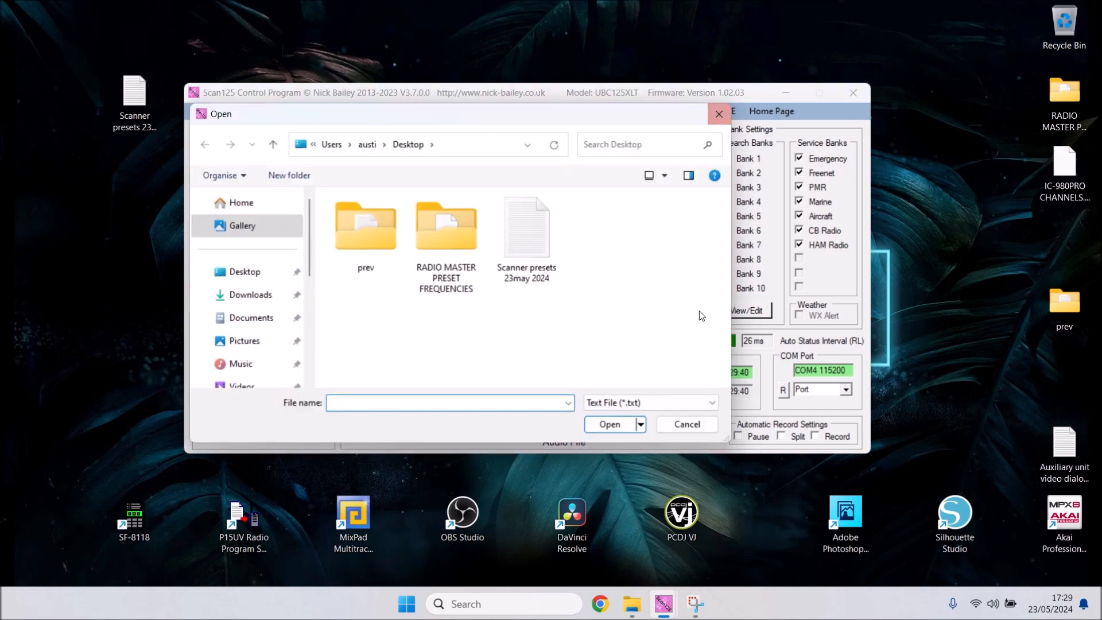
{"action": "left_click", "coordinate": [687, 425]}
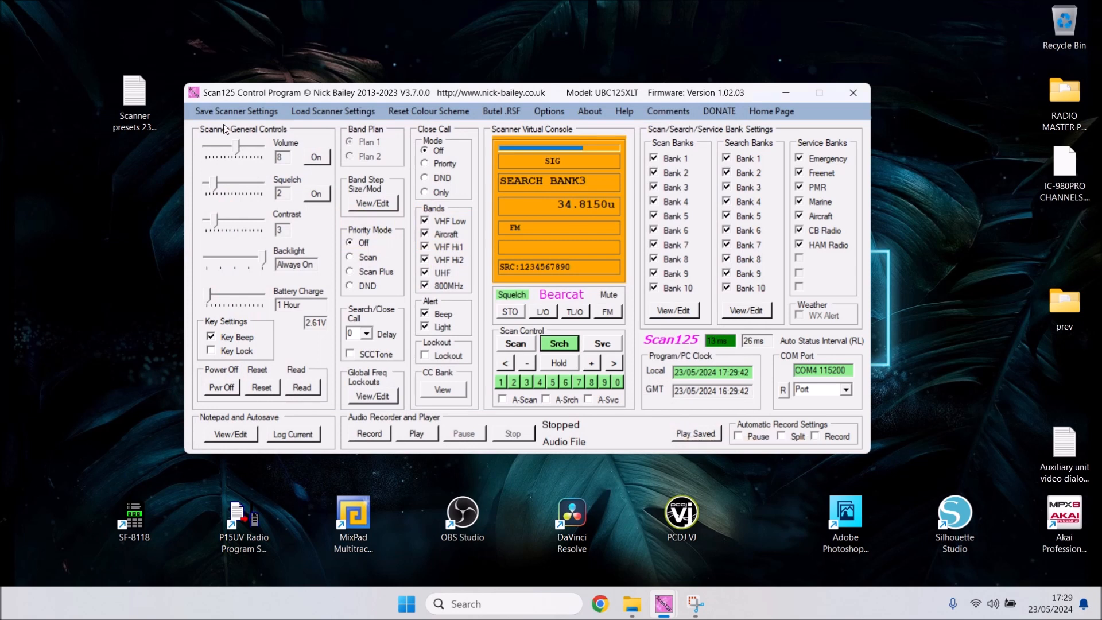
{"action": "mouse_move", "coordinate": [218, 110]}
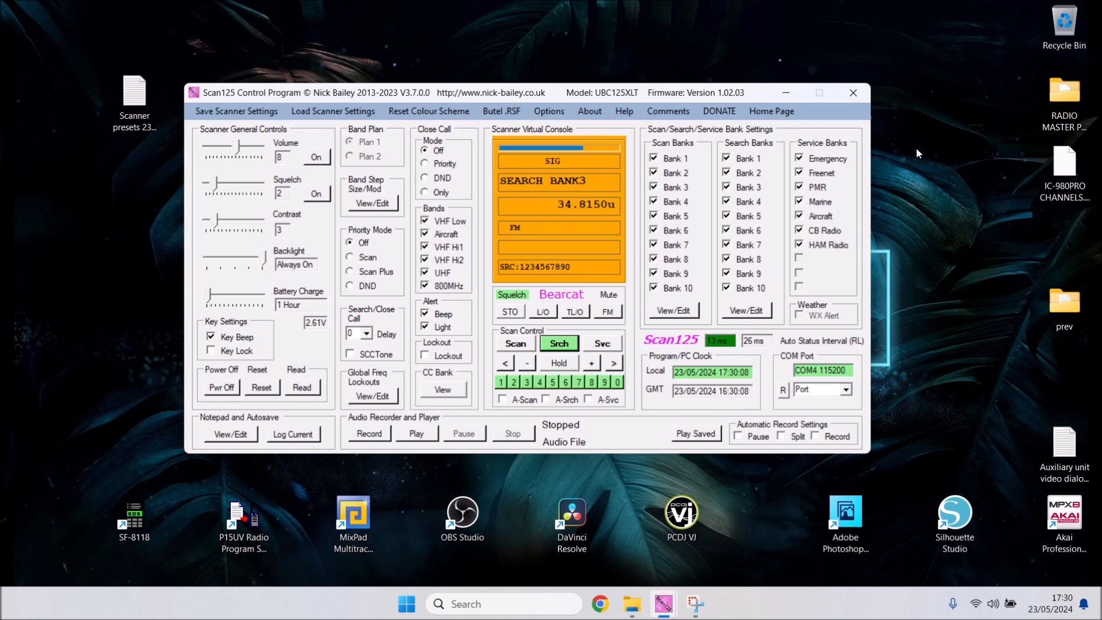
{"action": "mouse_move", "coordinate": [271, 13]}
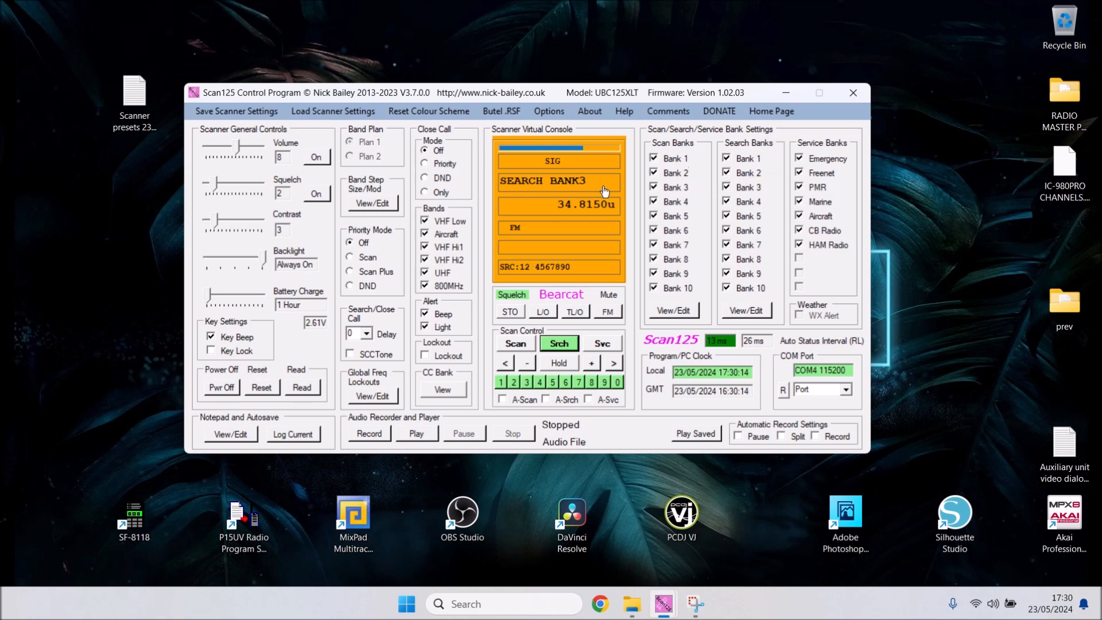
{"action": "mouse_move", "coordinate": [528, 237]}
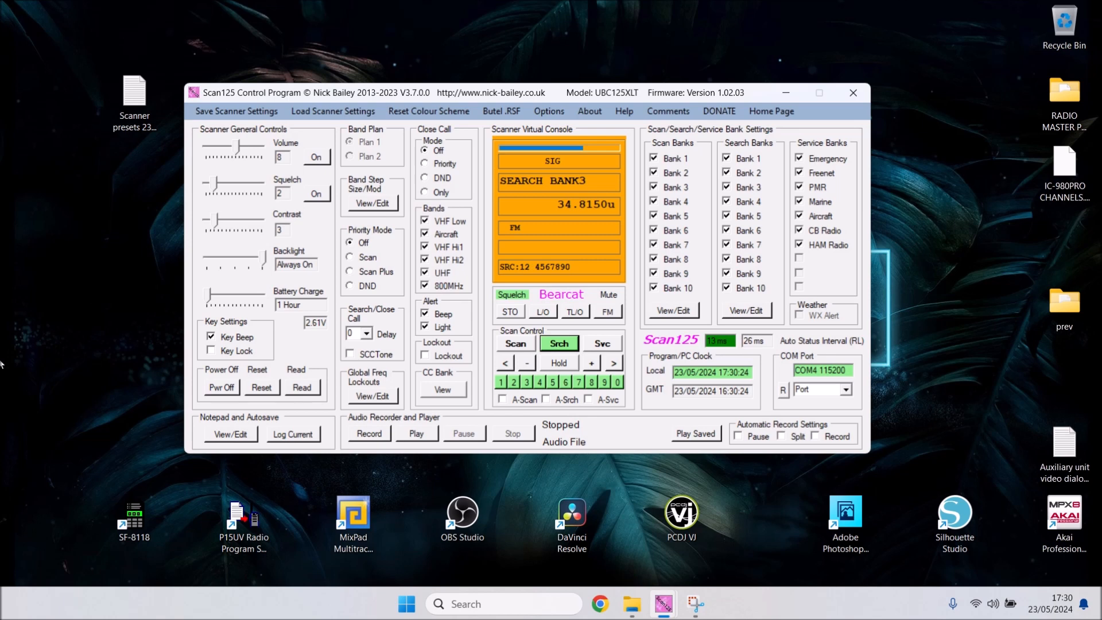
{"action": "mouse_move", "coordinate": [83, 407]}
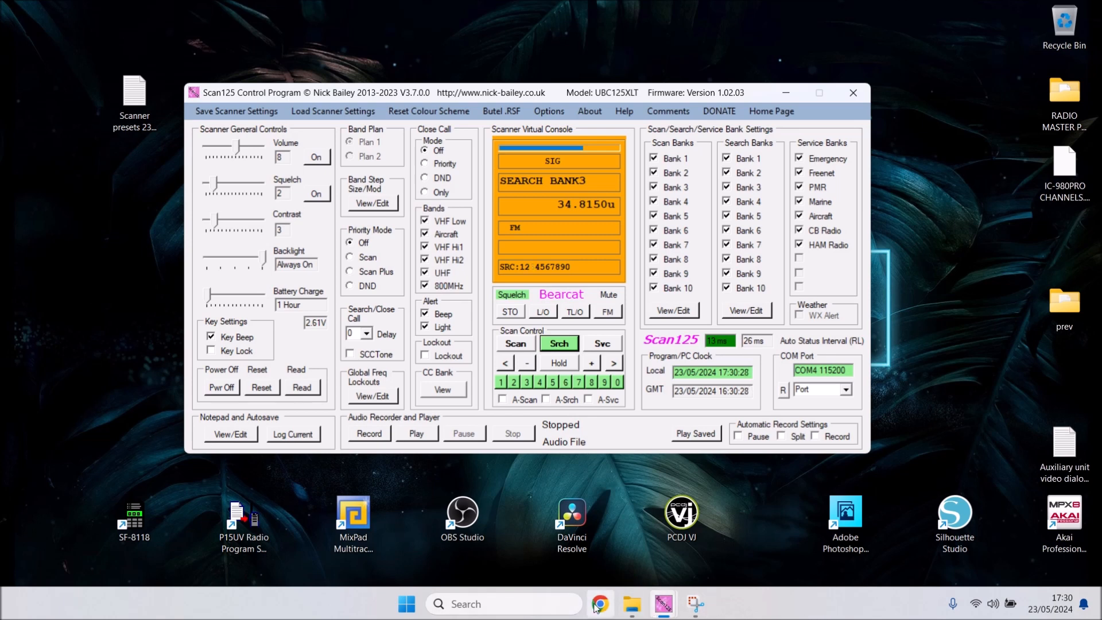
- Open a new Google Chrome tab while the Search Bank 3 search keeps running
{"action": "left_click", "coordinate": [605, 604]}
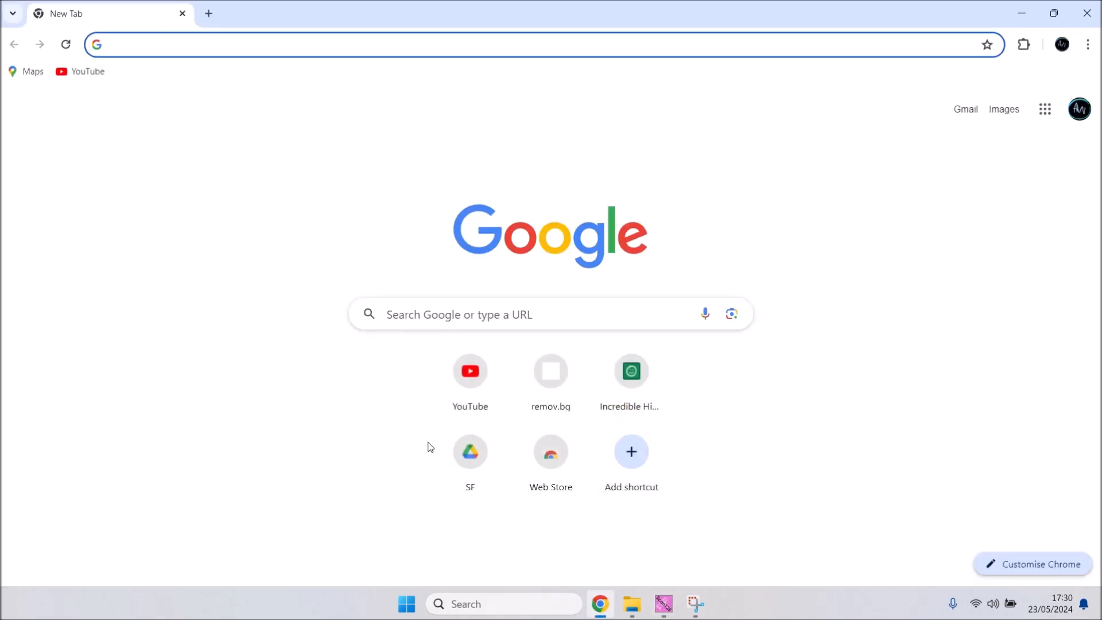
- Open the ADS-B Exchange live aircraft map and shrink Chrome beside the scanner console
{"action": "type", "text": "adsb"}
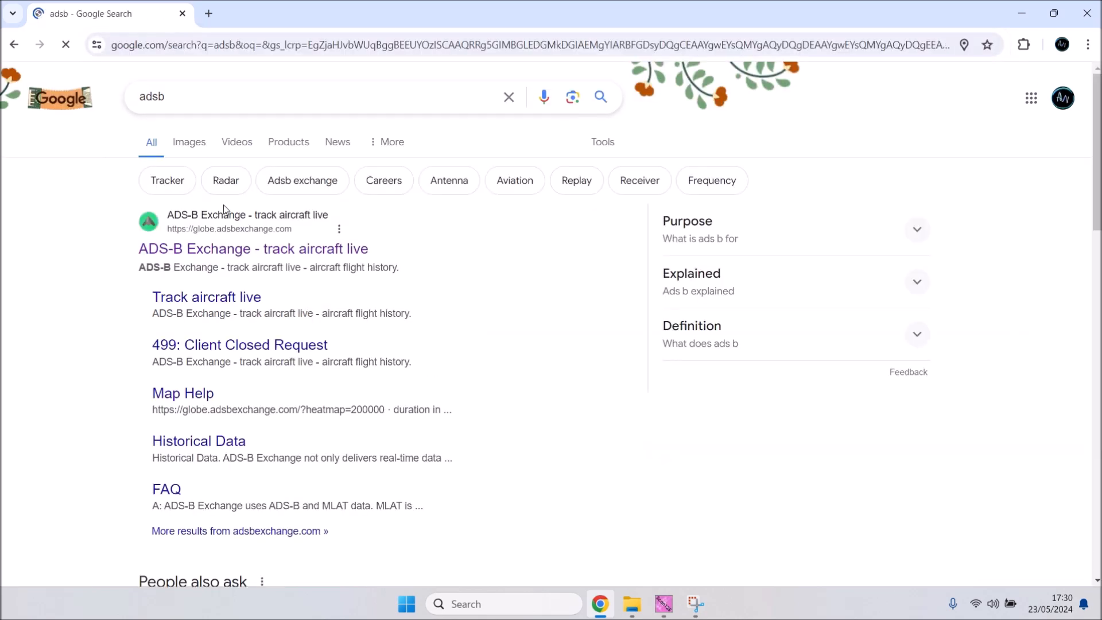
{"action": "left_click", "coordinate": [254, 249]}
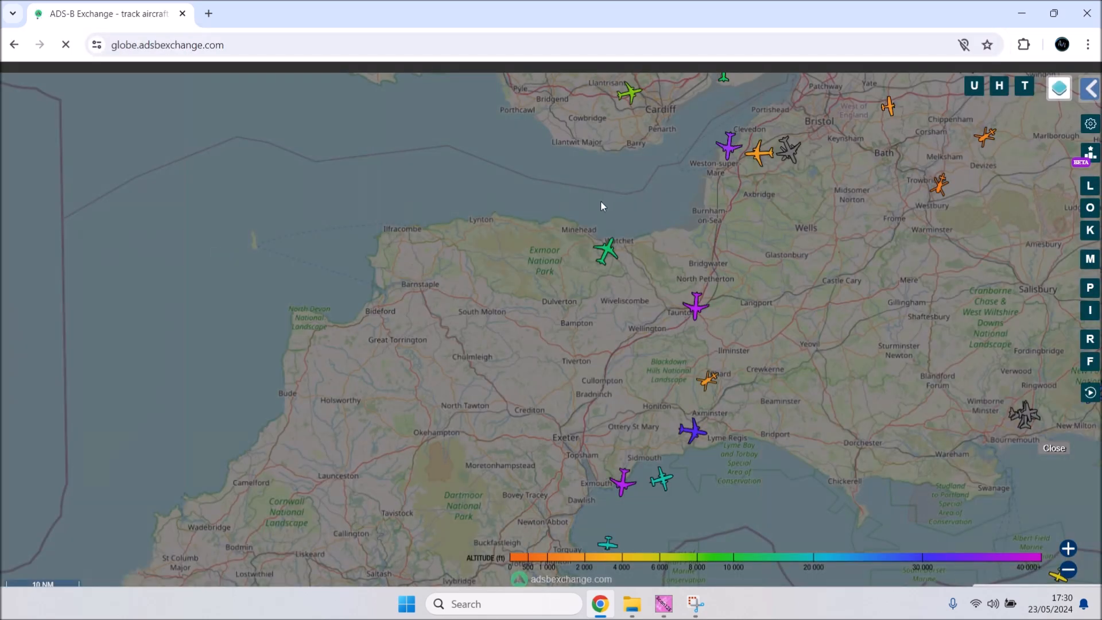
{"action": "left_click", "coordinate": [604, 252]}
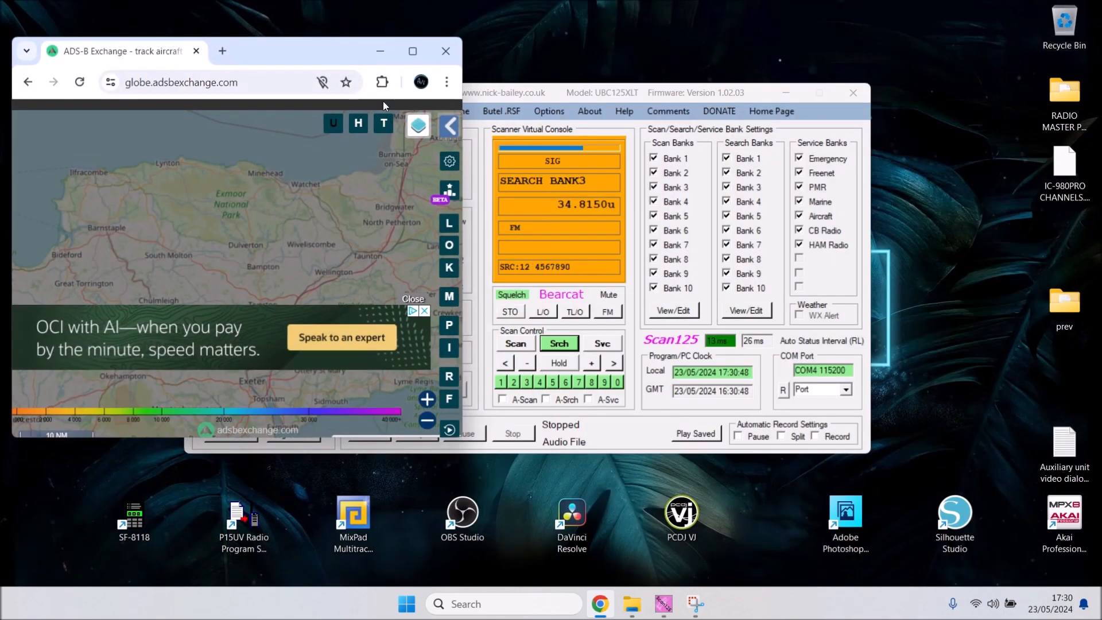
- Bring the Scan125 control window in front of the ADS-B Exchange map window
{"action": "left_click", "coordinate": [446, 67]}
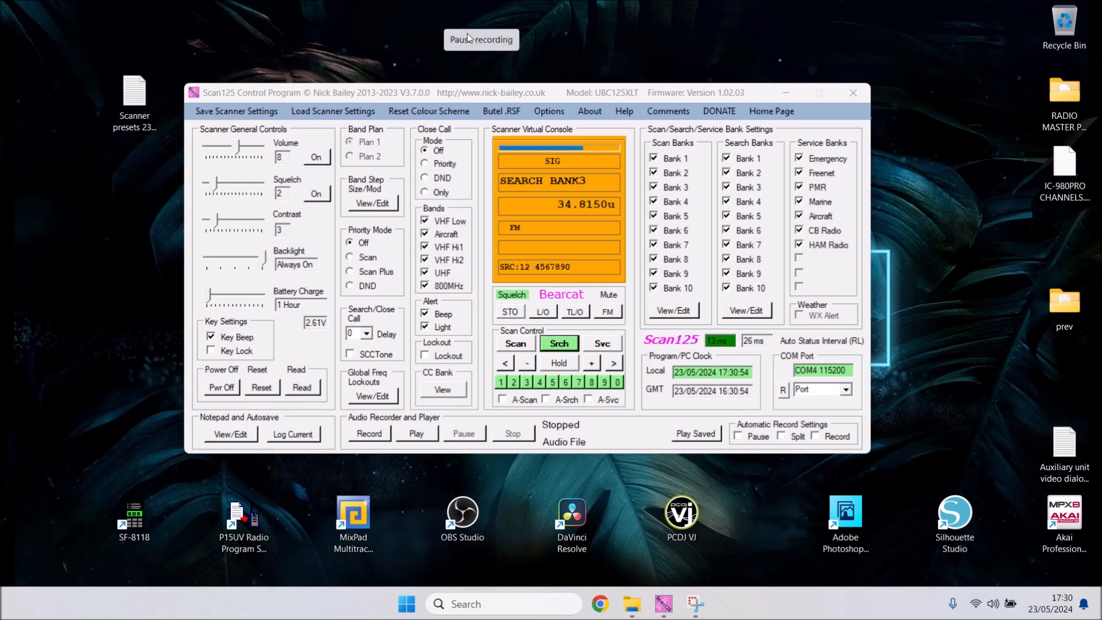
{"action": "mouse_move", "coordinate": [478, 26]}
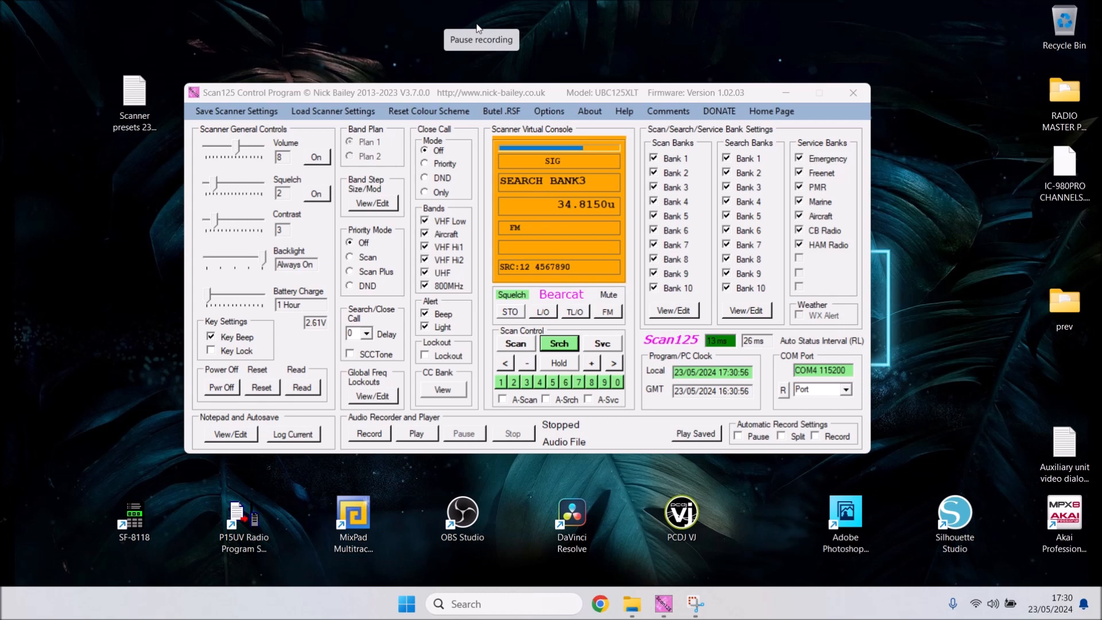